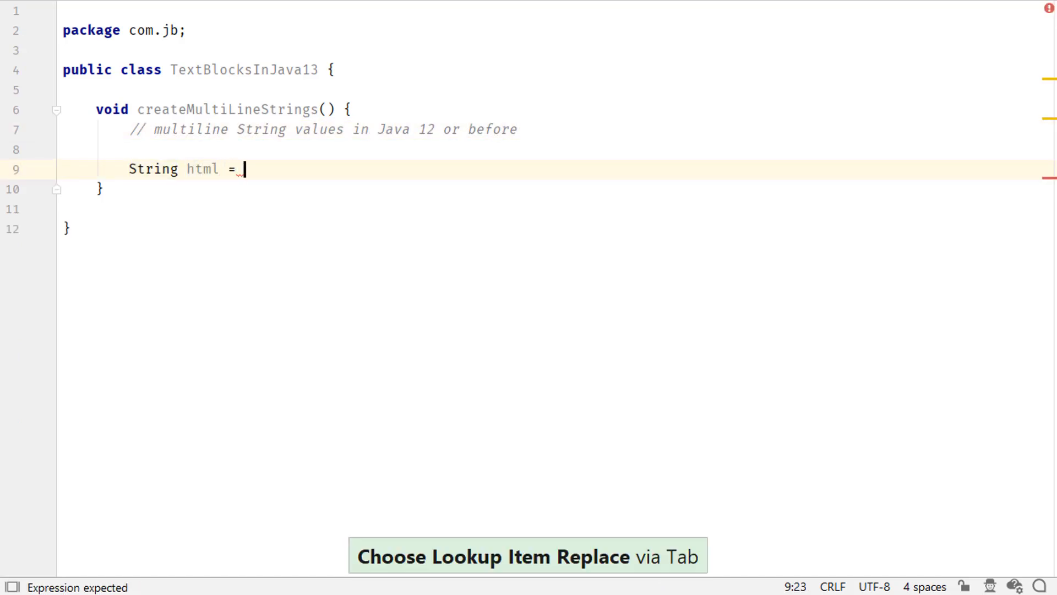
# Write html as concatenated escaped HTML lines with a 'very cumbersome to code!' comment, and start html2.
pyautogui.write('"<HTML>\\n" +')
pyautogui.write('"";')
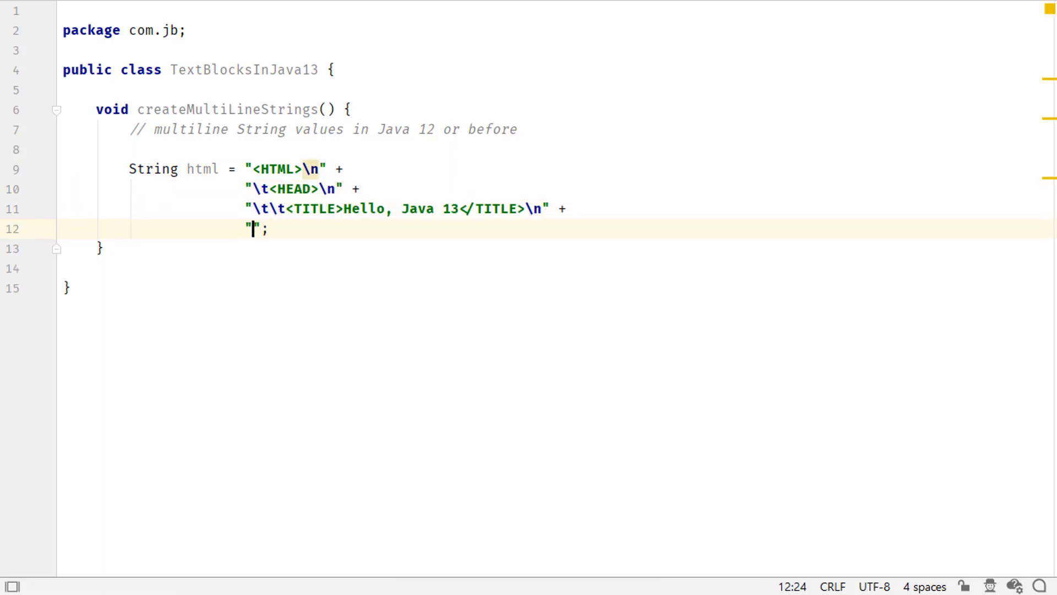
pyautogui.write('\\t</HEAD>\\n" +')
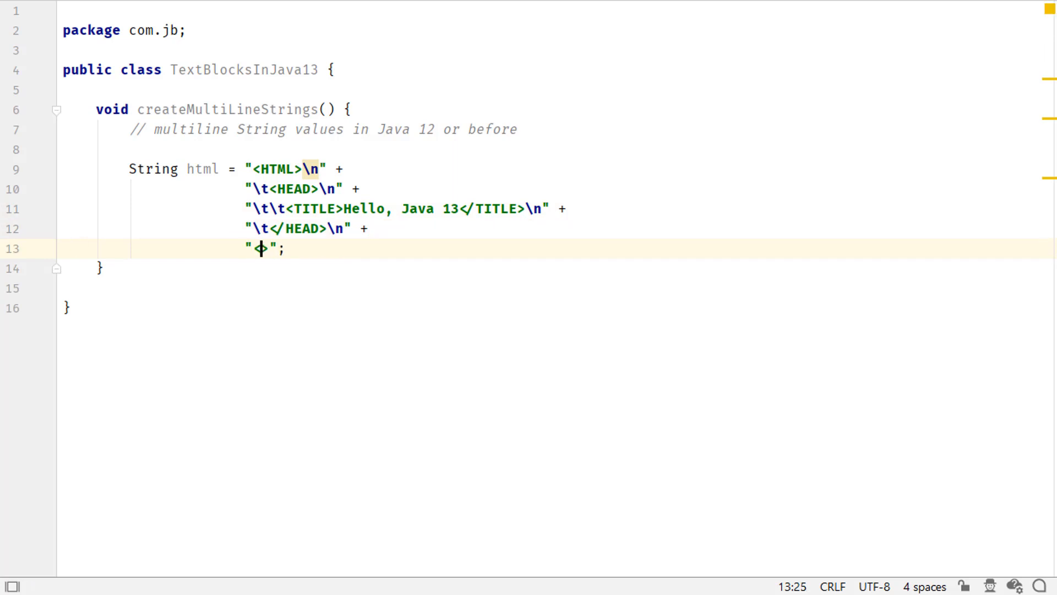
pyautogui.write('</HTML>"; // very cumbersome t')
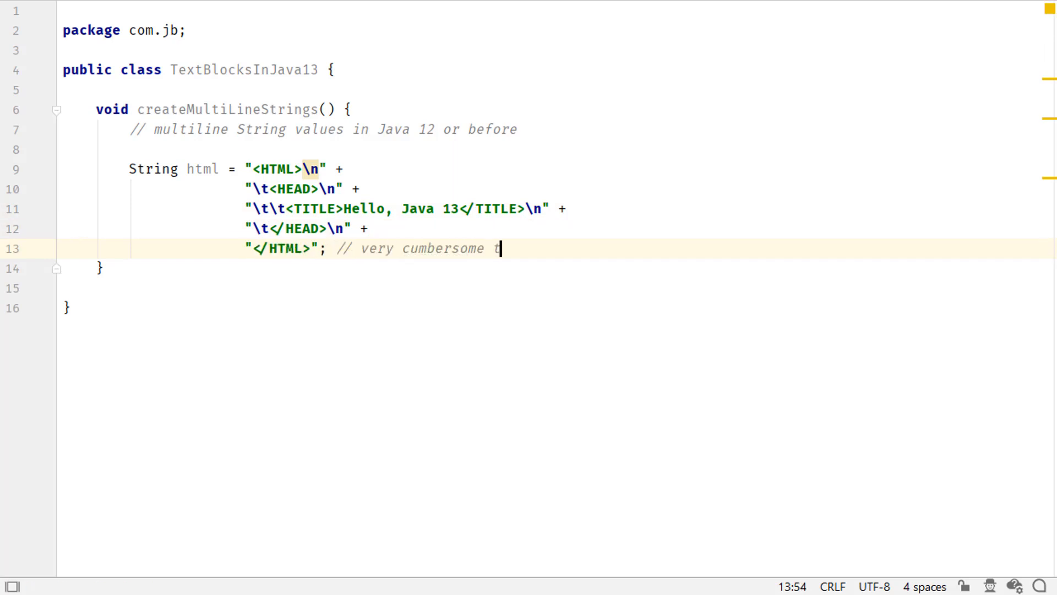
pyautogui.write('o code!')
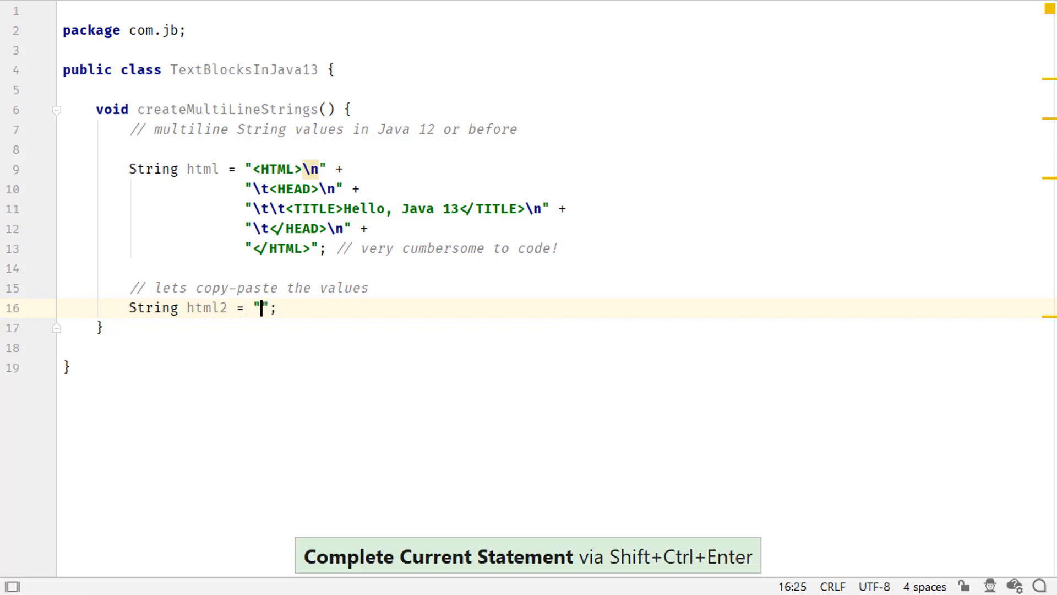
# Paste the HTML lines into html2 and convert that concatenation into a text block.
pyautogui.press('ctrl+v')
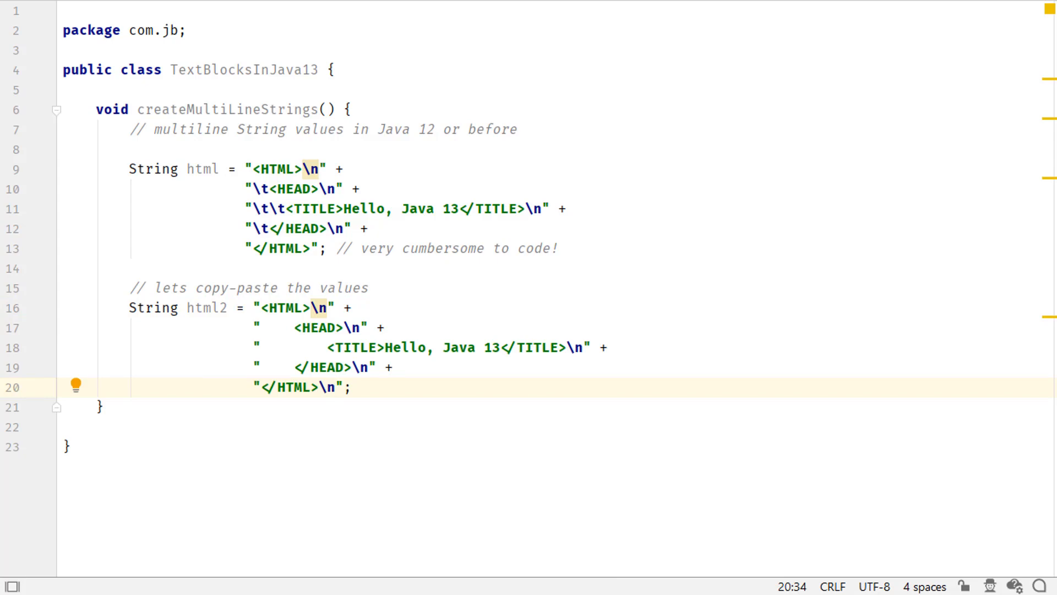
pyautogui.click(335, 348)
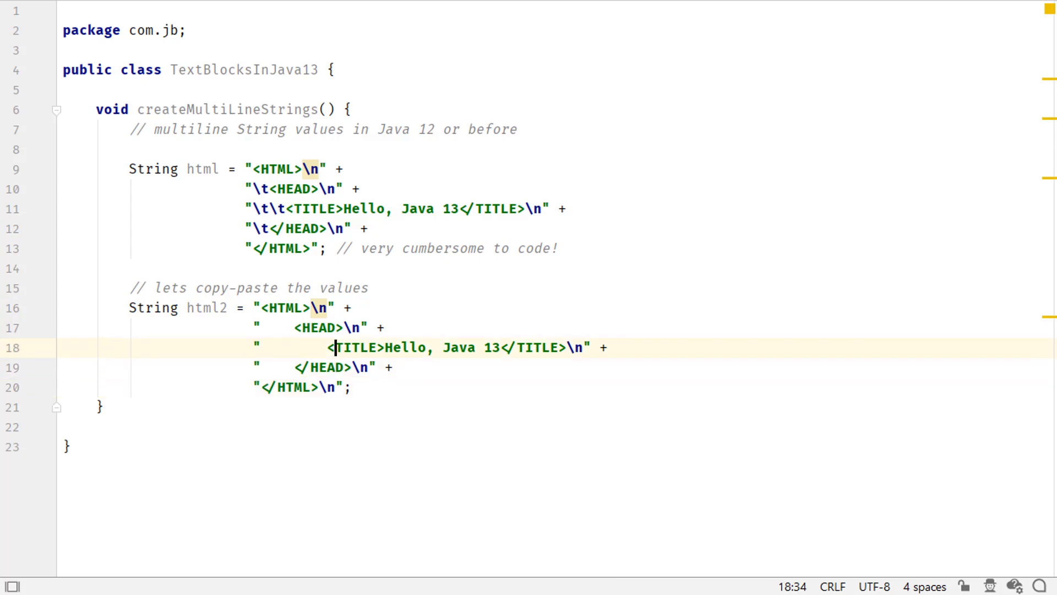
pyautogui.click(327, 308)
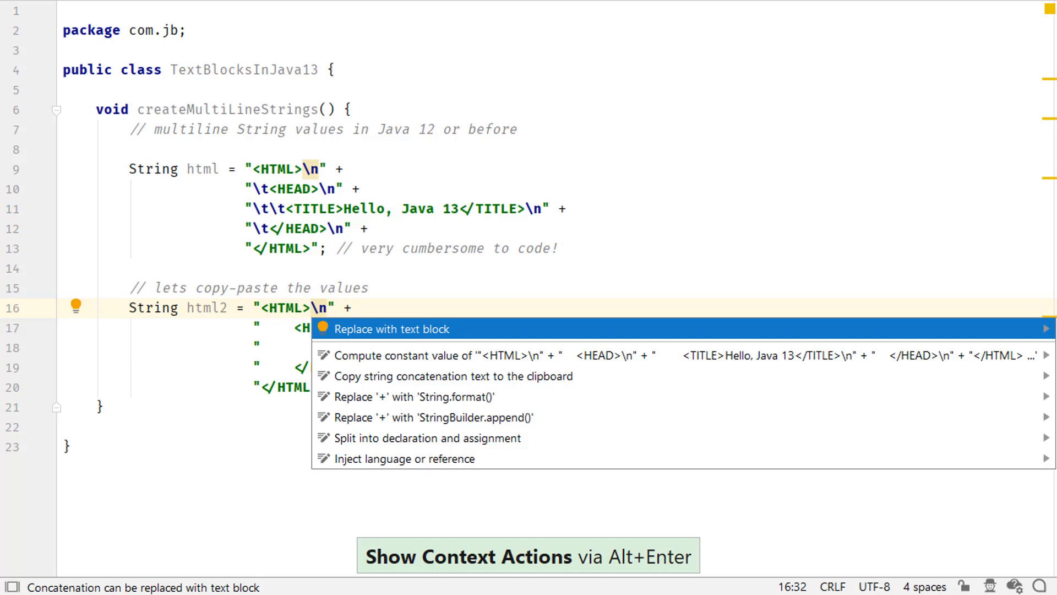
pyautogui.click(394, 329)
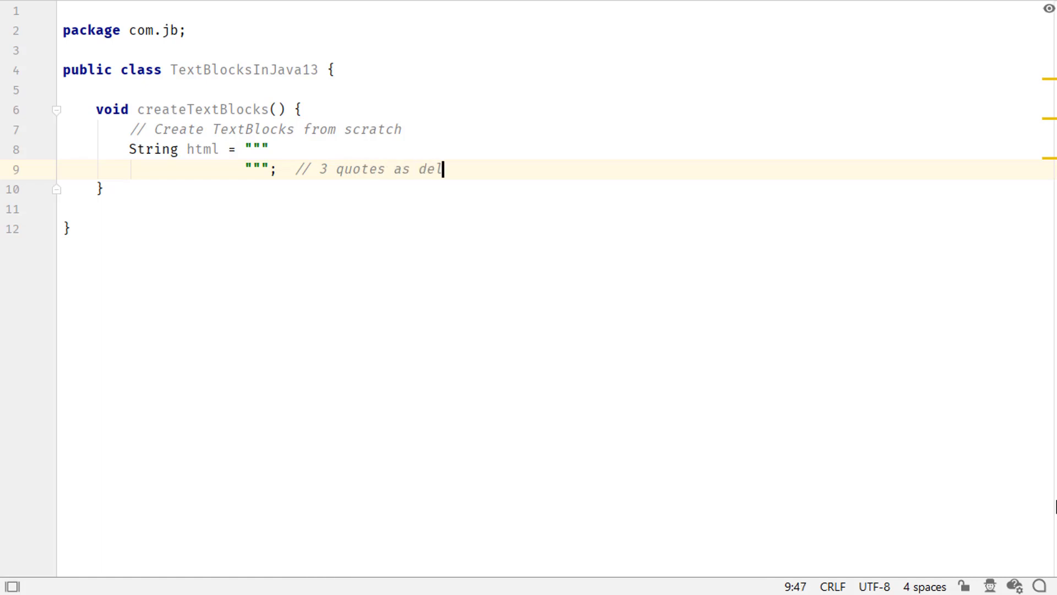
# Write the html text block with HEAD and TITLE 'Java13' lines.
pyautogui.write('<TITLE>')
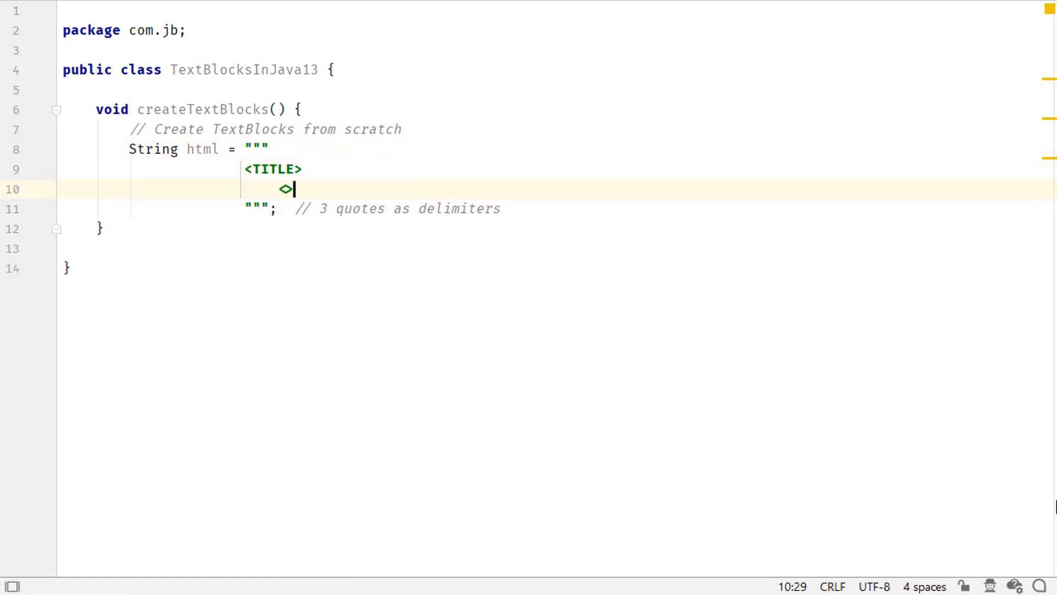
pyautogui.write('<HEAD>')
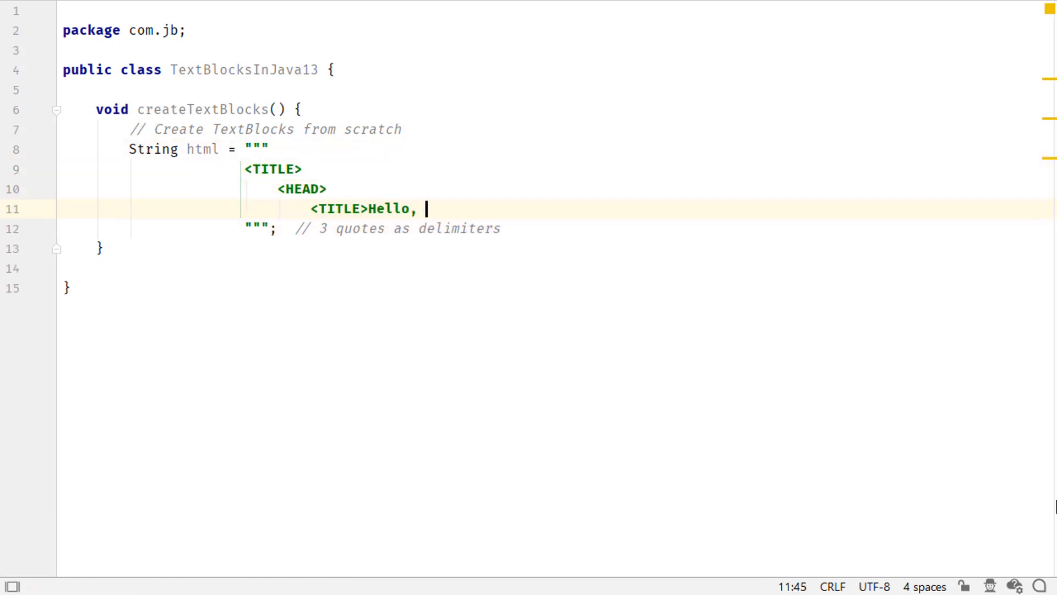
pyautogui.write('Java13</TITLE>')
pyautogui.write('// Lets')
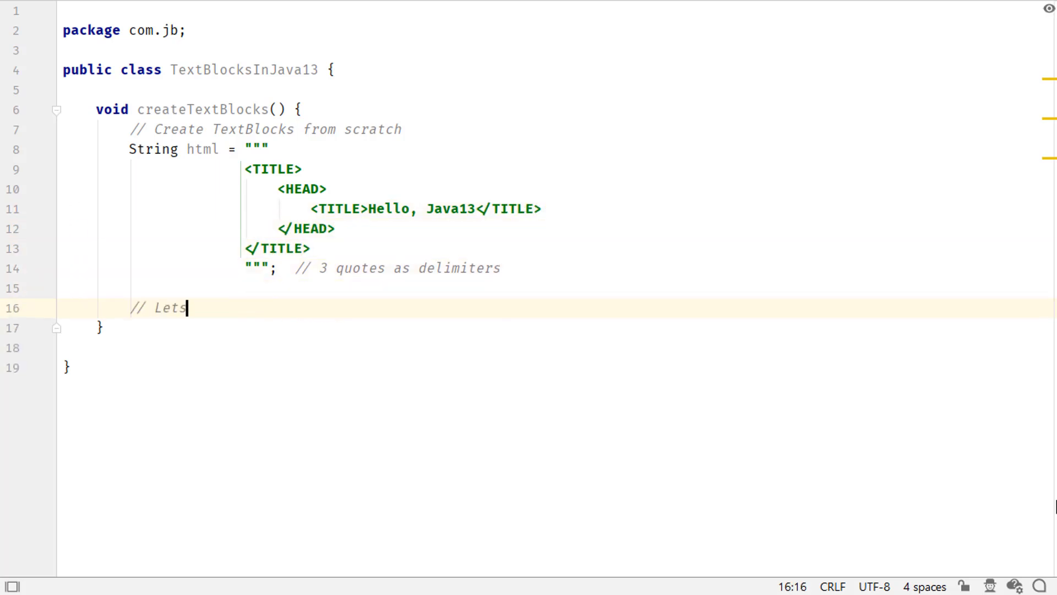
# Add html2 holding pasted HTML markup and revert its automatic formatting.
pyautogui.write('Str')
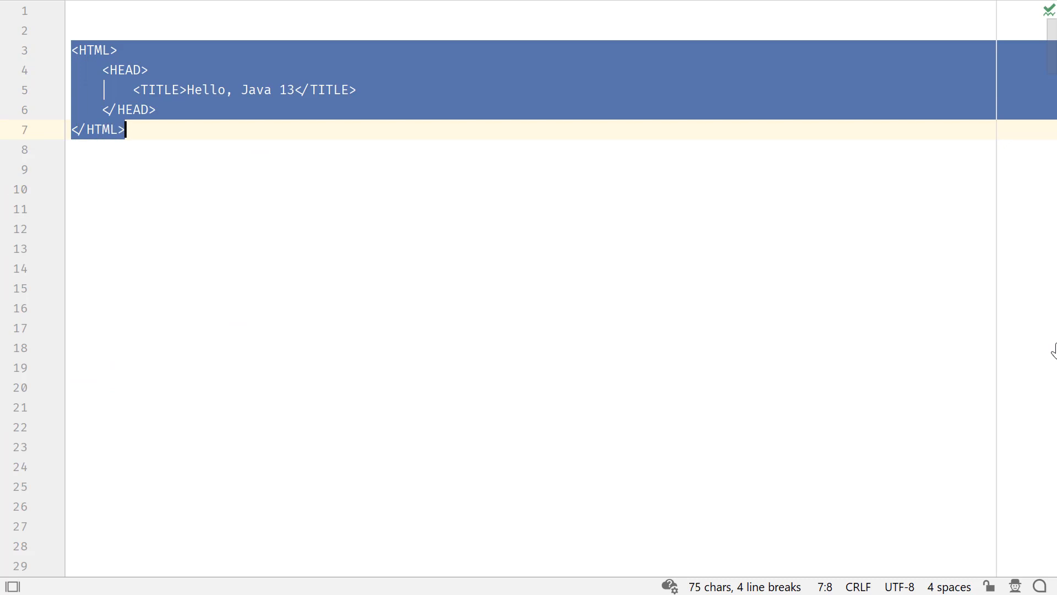
pyautogui.press('ctrl+v')
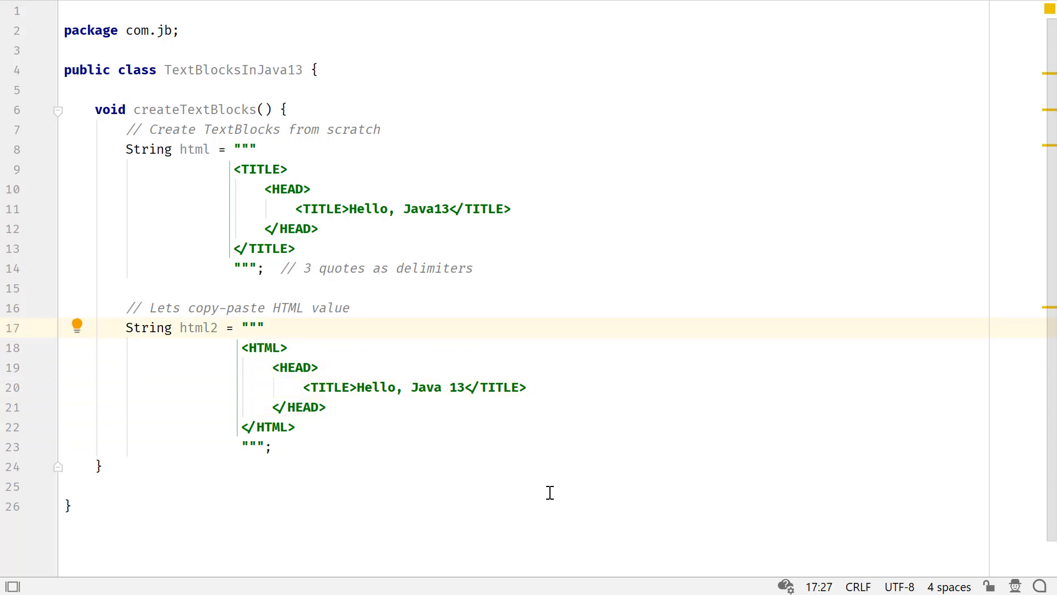
pyautogui.press('Delete')
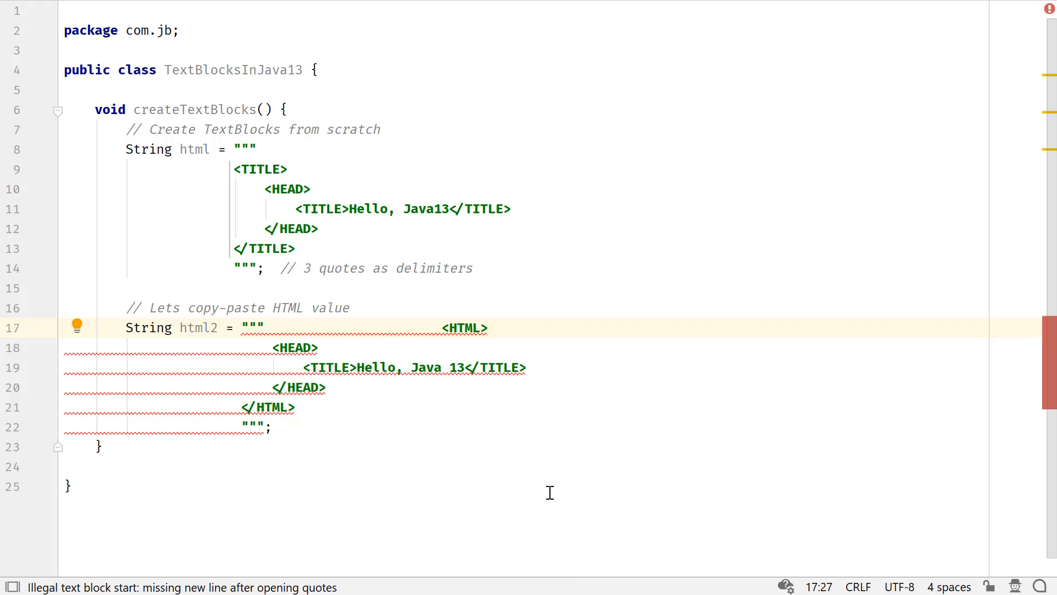
pyautogui.click(241, 328)
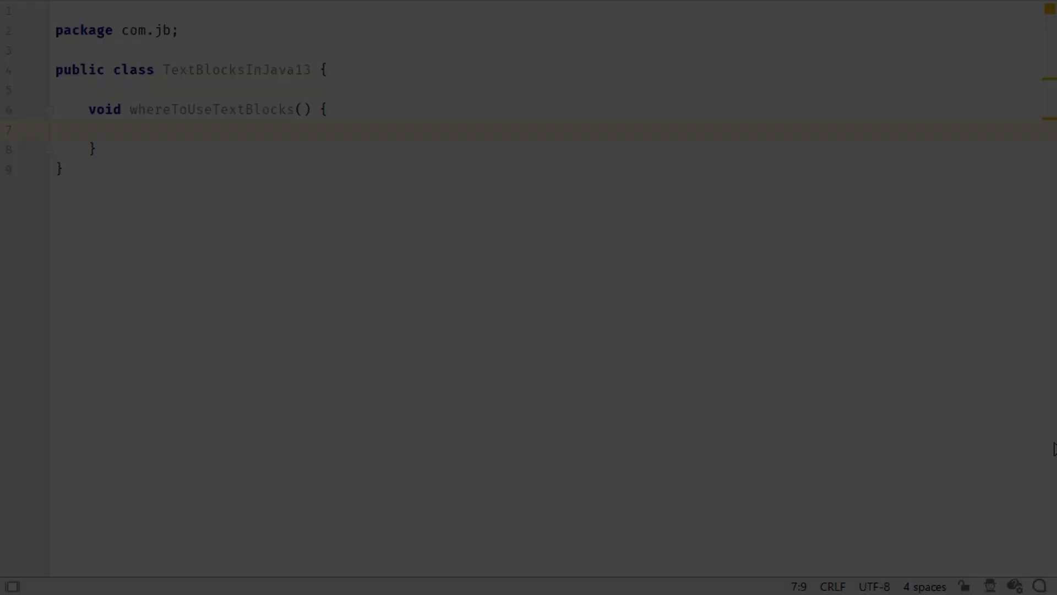
# Add a '// store Database' comment and a String json text block with the pasted JSON.
pyautogui.write('String json = """')
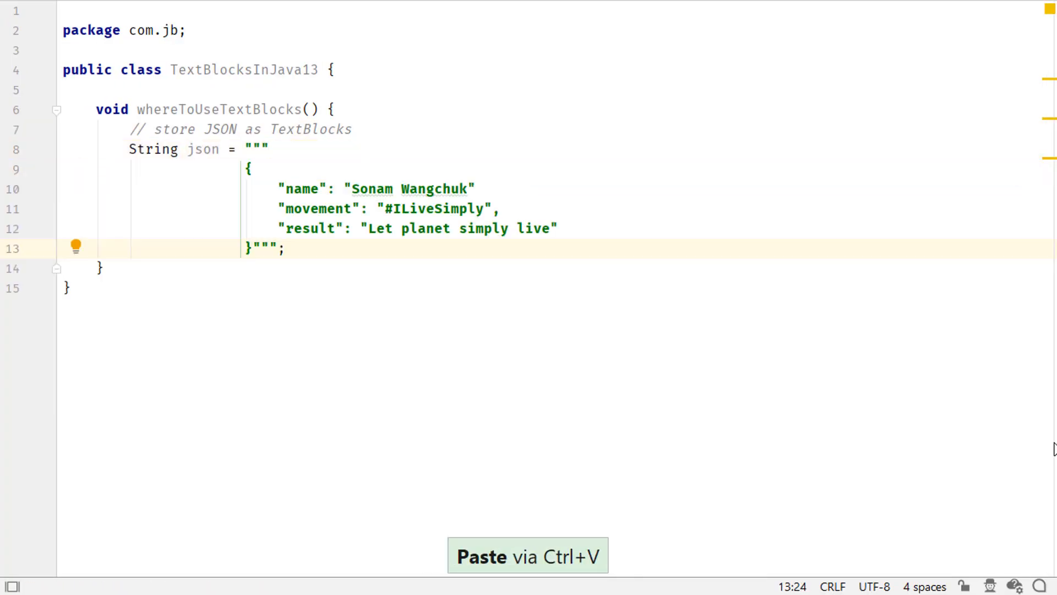
pyautogui.write('// store Database')
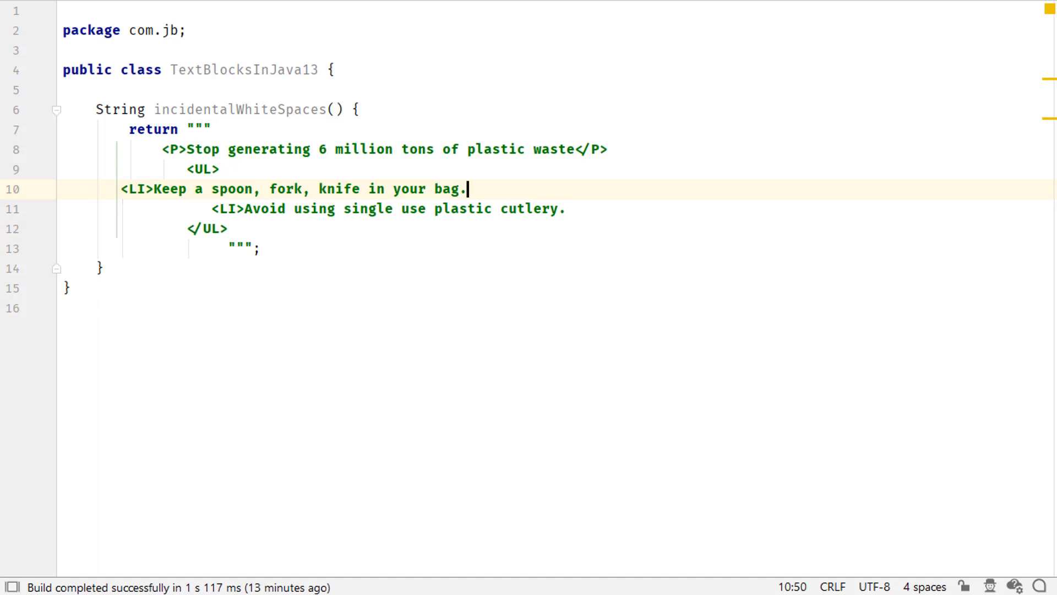
# Add \040 space escapes after the first <LI> line and return json.
pyautogui.write('\\040\\040')
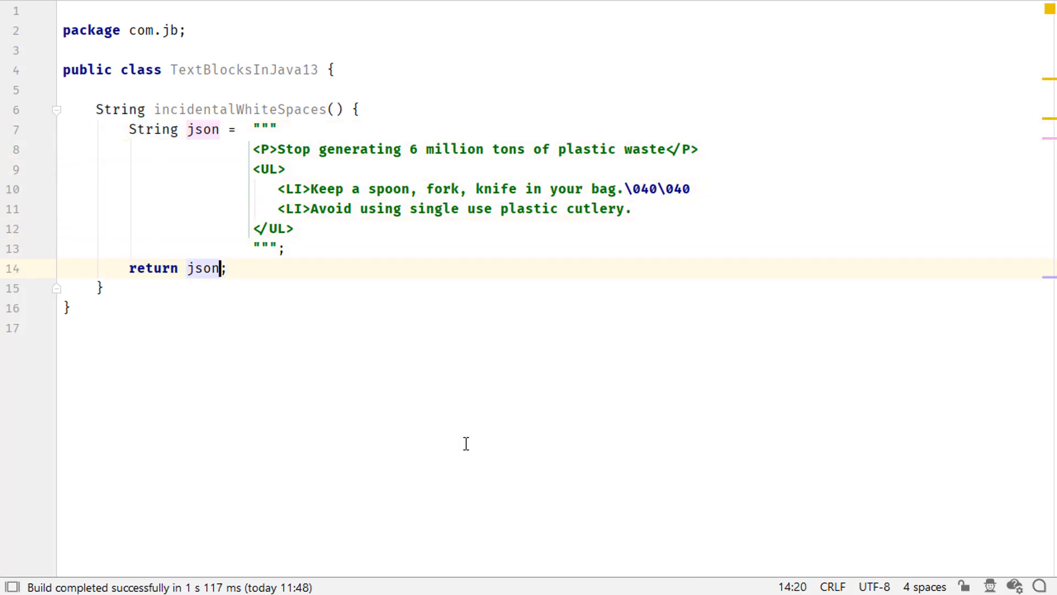
pyautogui.write('.')
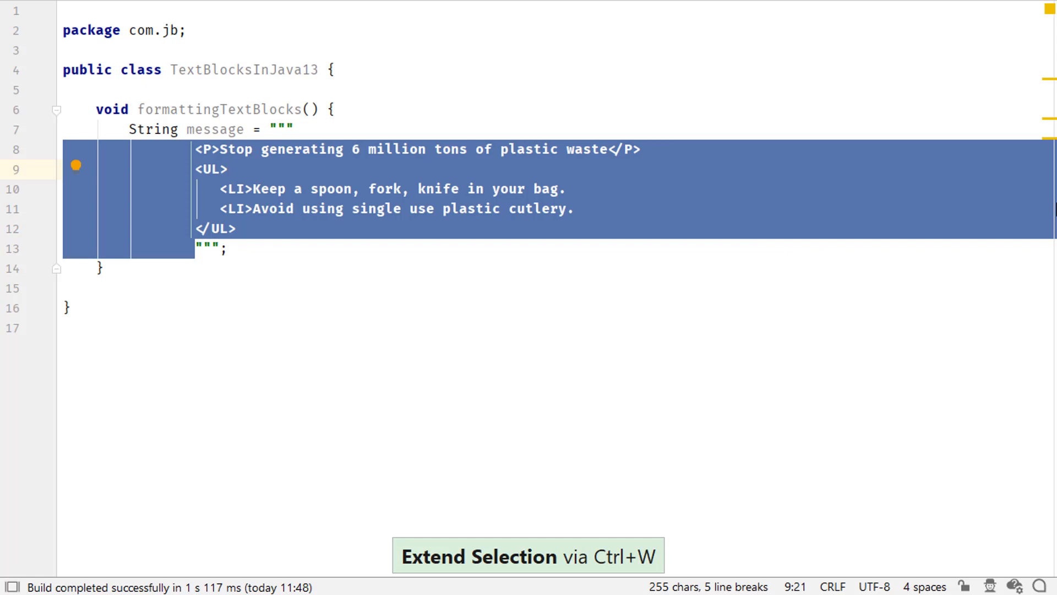
# Enable 'Align when multiline' for text blocks in the code style settings.
pyautogui.click(229, 168)
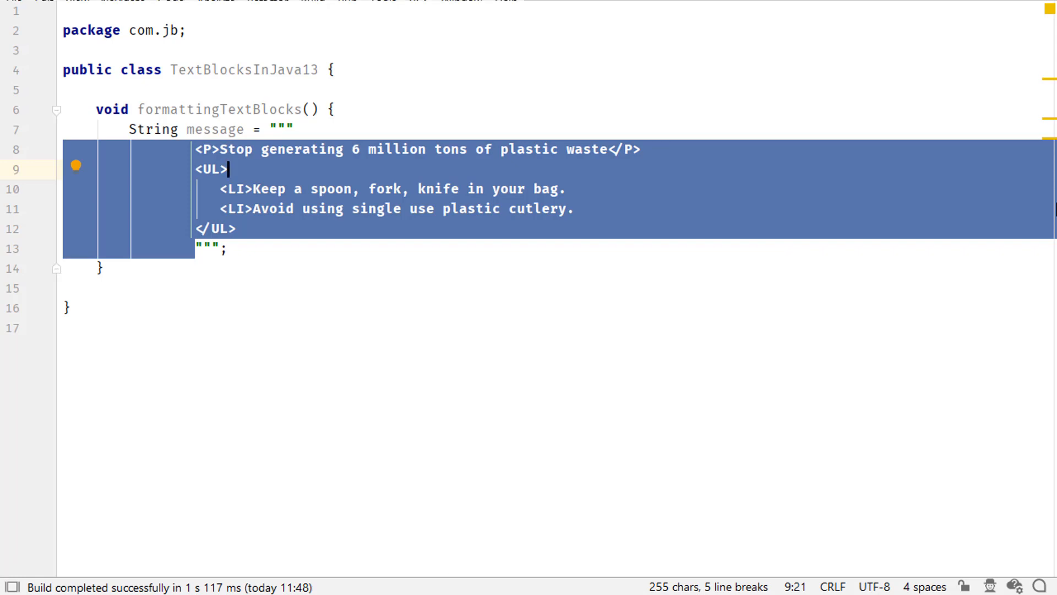
pyautogui.press('alt+enter')
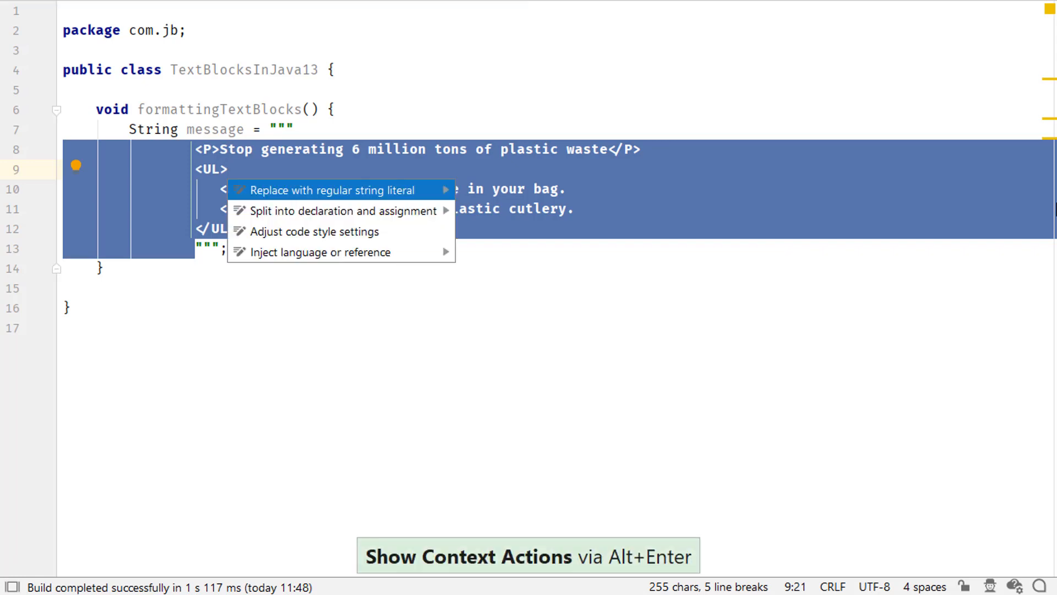
pyautogui.moveTo(314, 231)
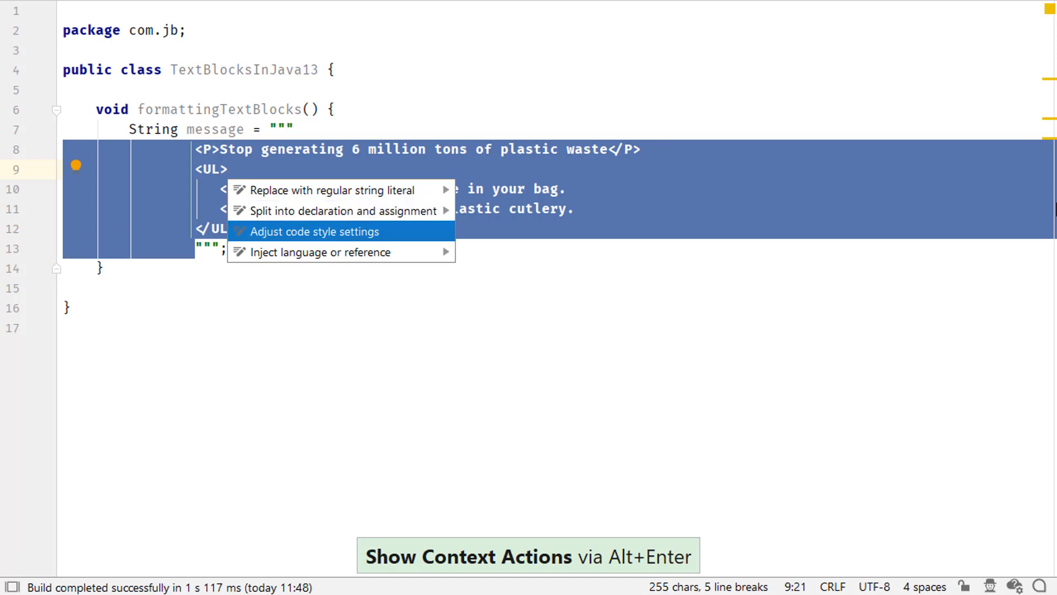
pyautogui.click(312, 231)
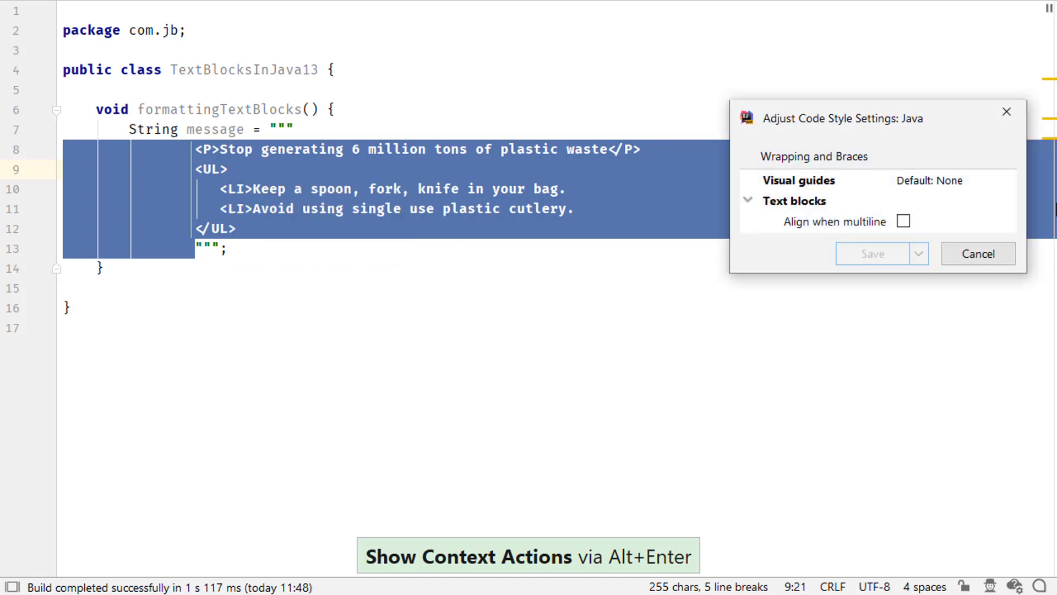
pyautogui.click(903, 222)
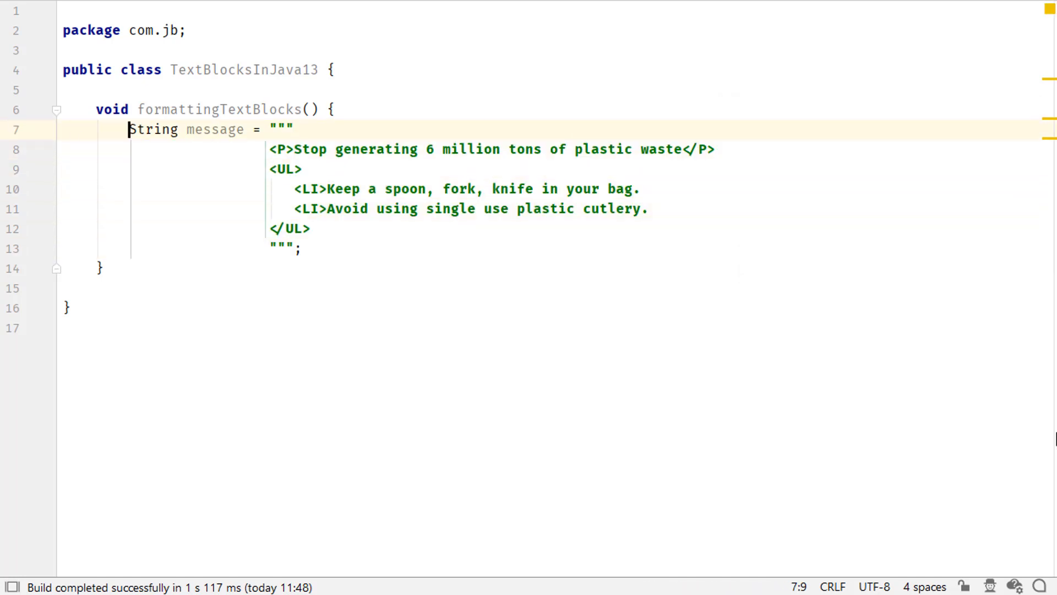
# Add regularStr with the escaped coffee question and remove unnecessary quote escapes in the text block.
pyautogui.write('String regularStr =')
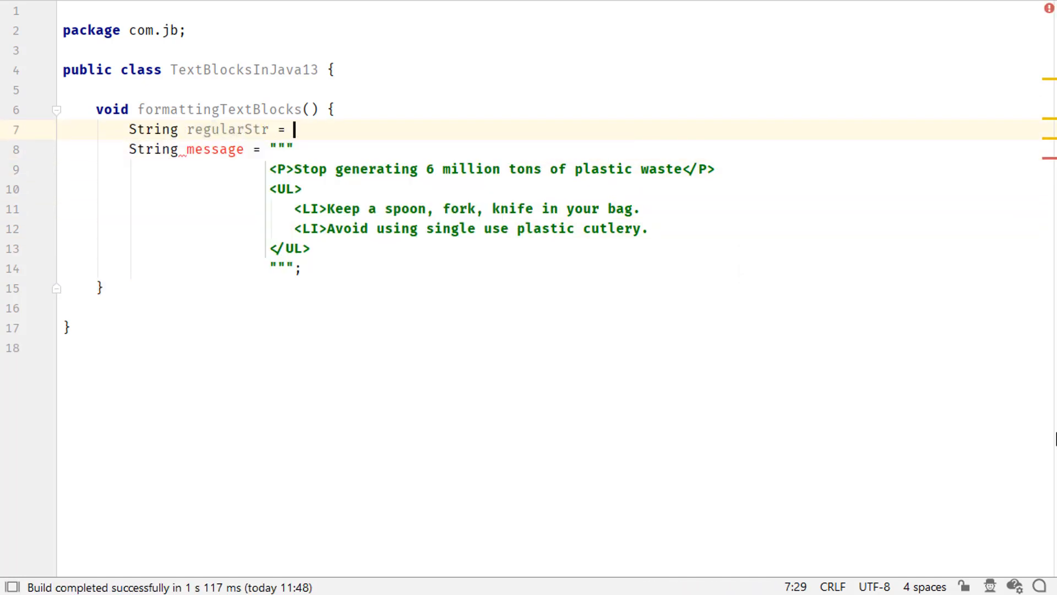
pyautogui.press('ctrl+v')
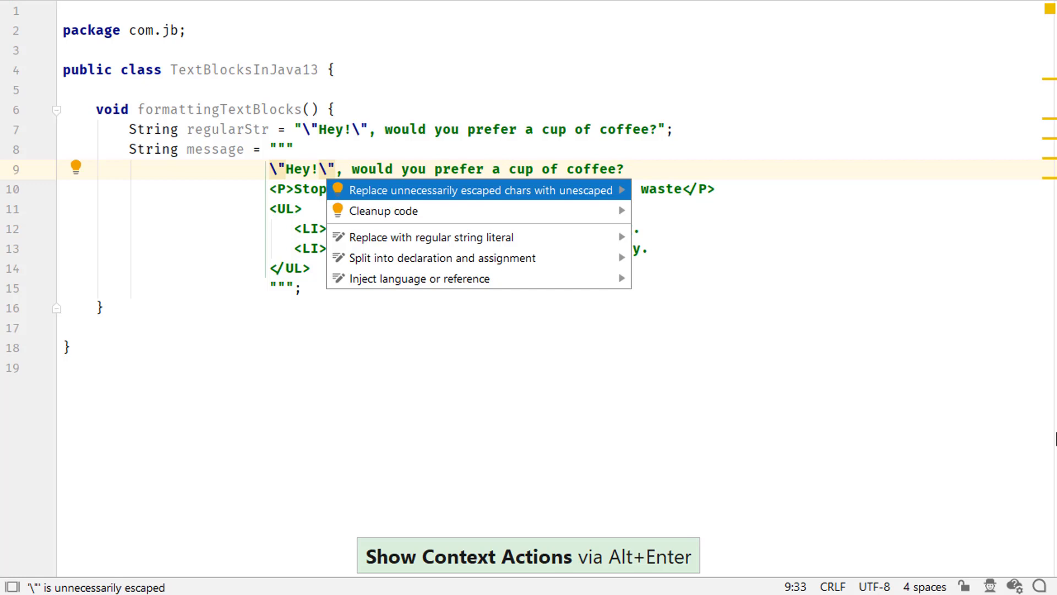
pyautogui.click(481, 189)
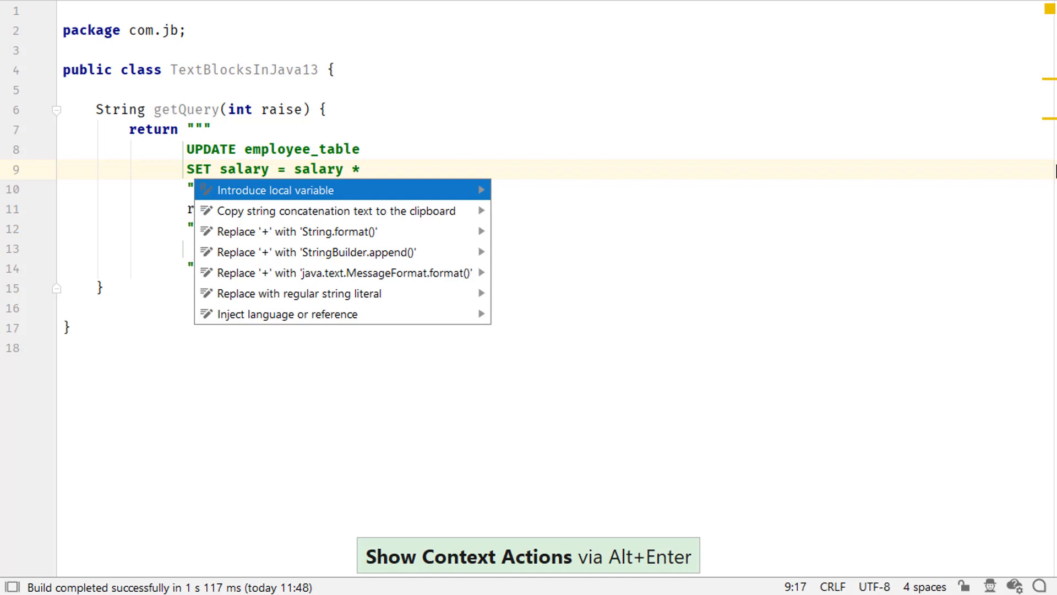
pyautogui.moveTo(291, 231)
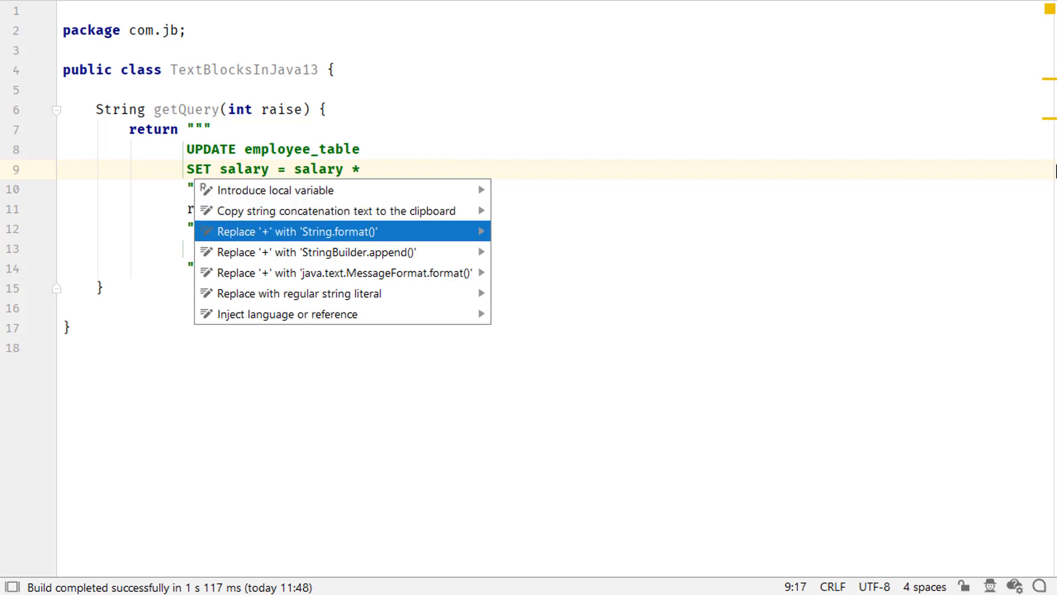
# Convert the query concatenation to String.format, undo it, then use MessageFormat.format instead.
pyautogui.click(290, 231)
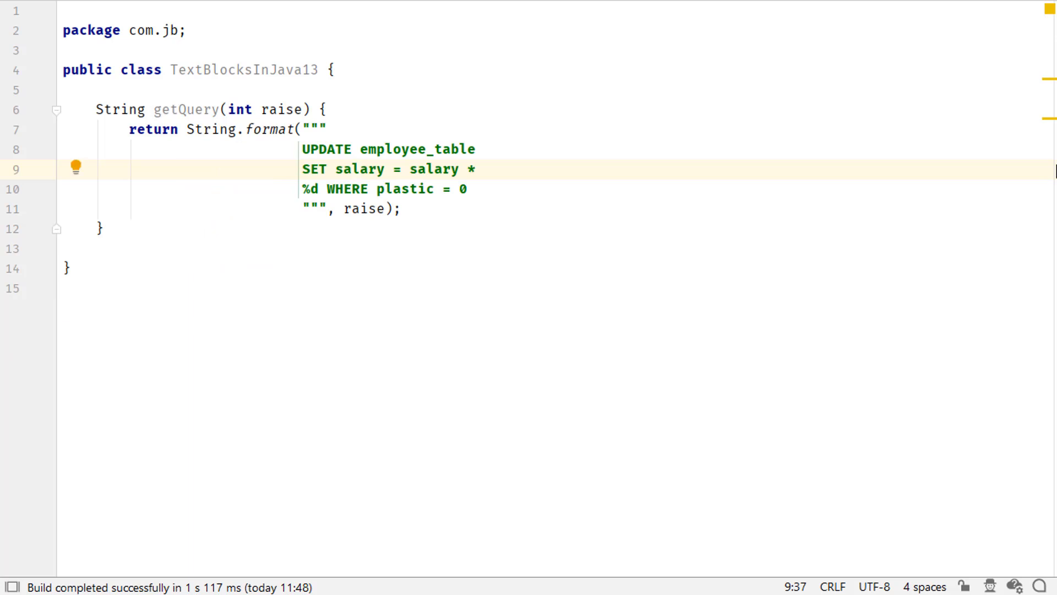
pyautogui.press('Alt+Enter')
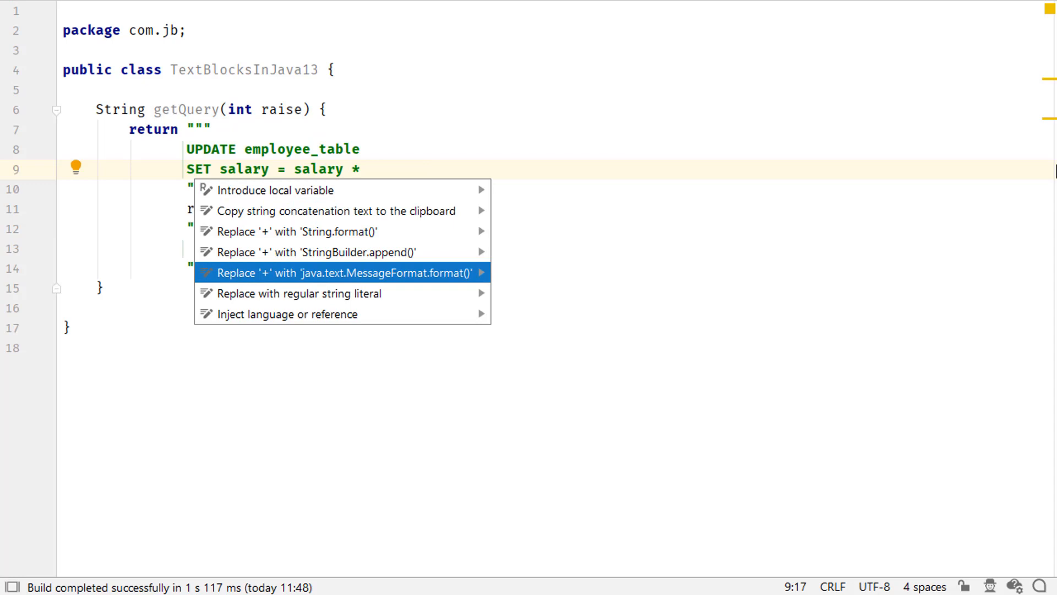
pyautogui.click(337, 272)
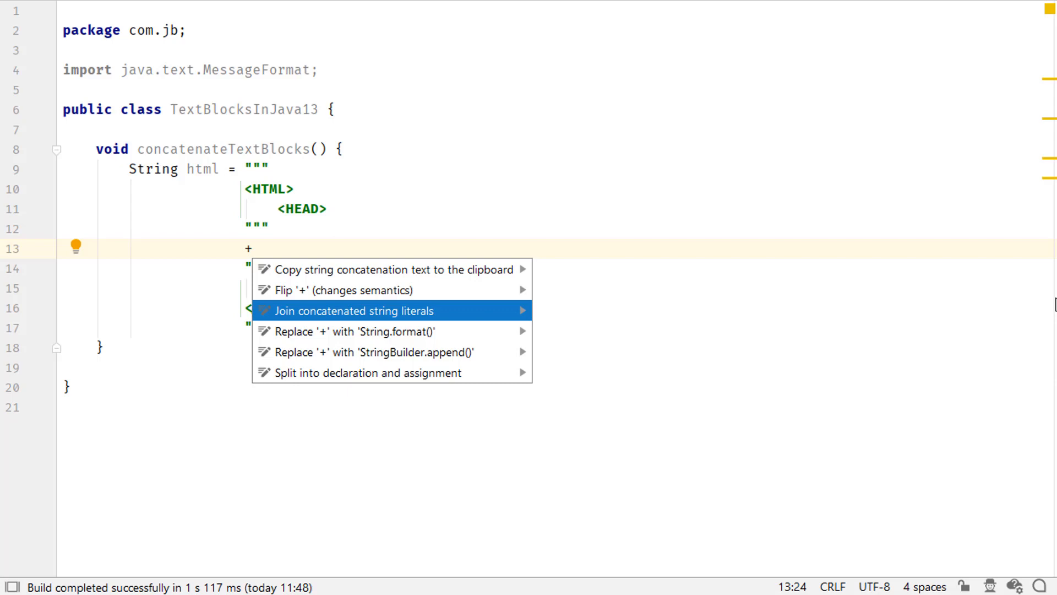
# Apply 'Join concatenated string literals' to merge the HTML text blocks.
pyautogui.click(352, 310)
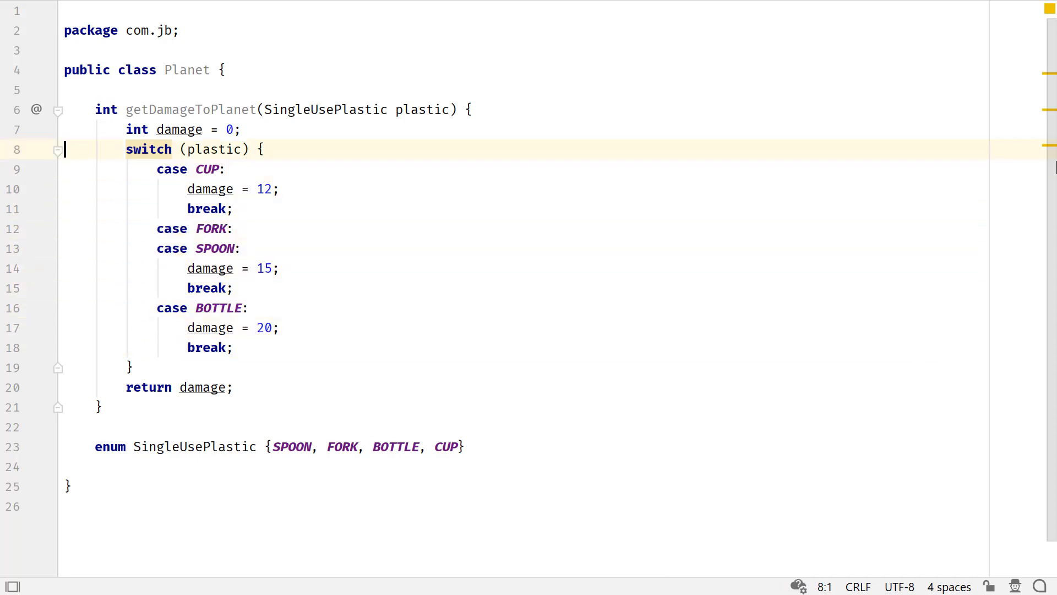
# Apply 'Replace with switch expression' to the plastic switch in getDamageToPlanet.
pyautogui.click(164, 149)
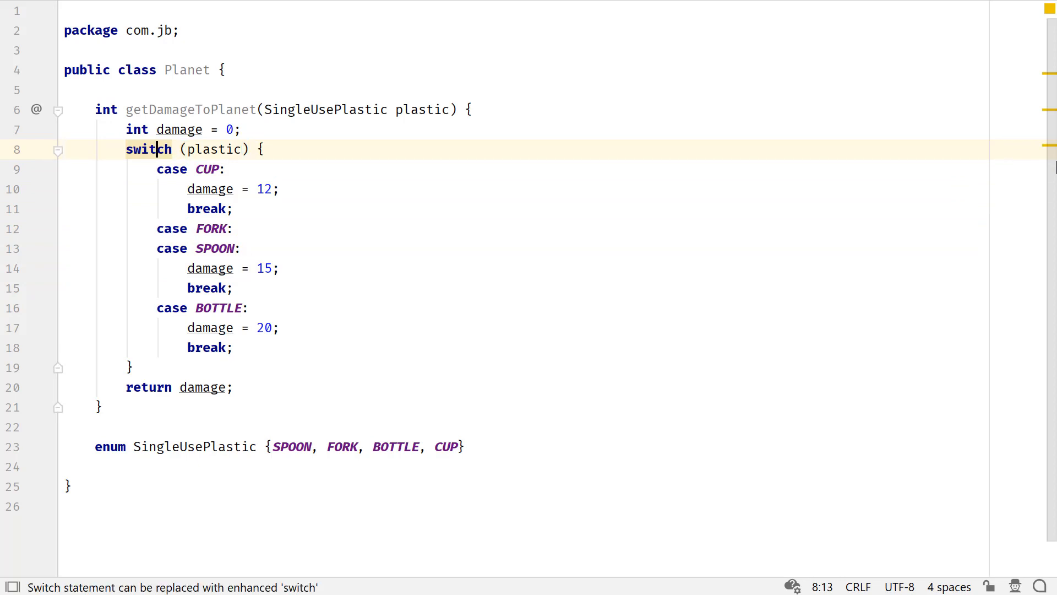
pyautogui.press('Alt+Enter')
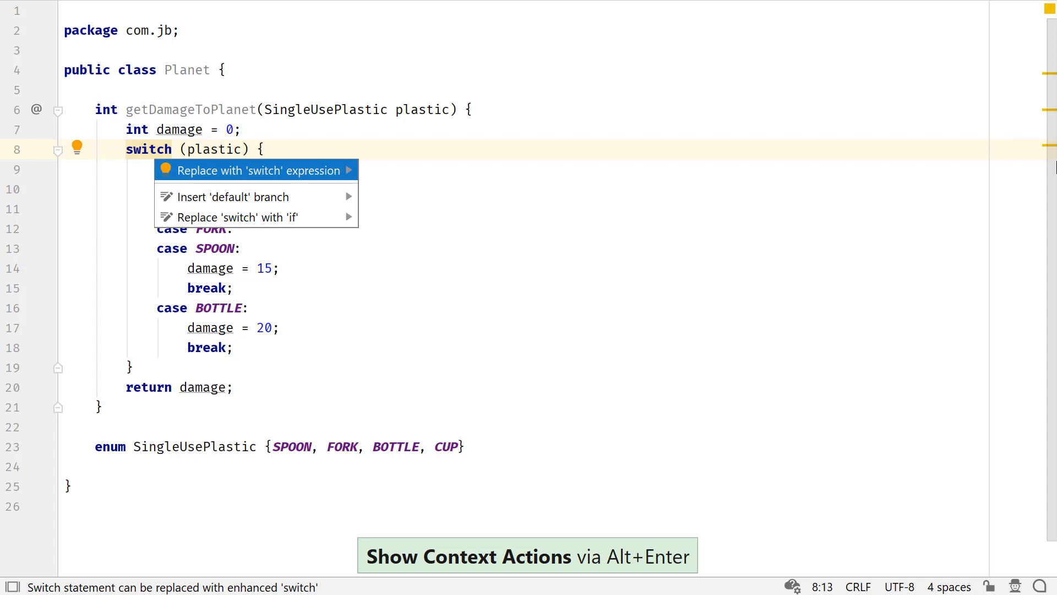
pyautogui.click(243, 170)
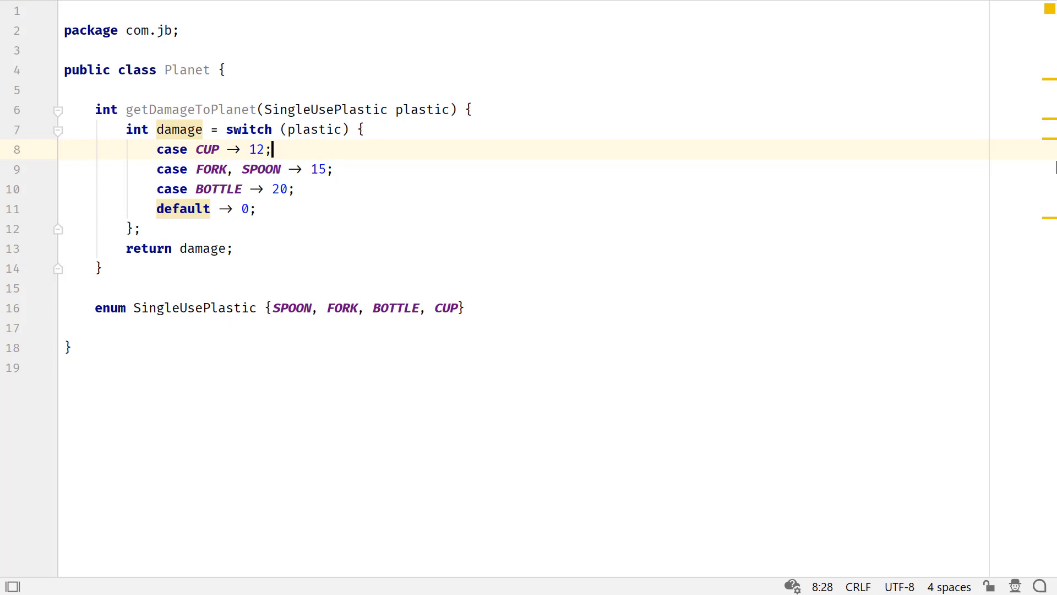
# Make the default case throw a RuntimeException and add a comment that yield returns a block's value.
pyautogui.press('Left')
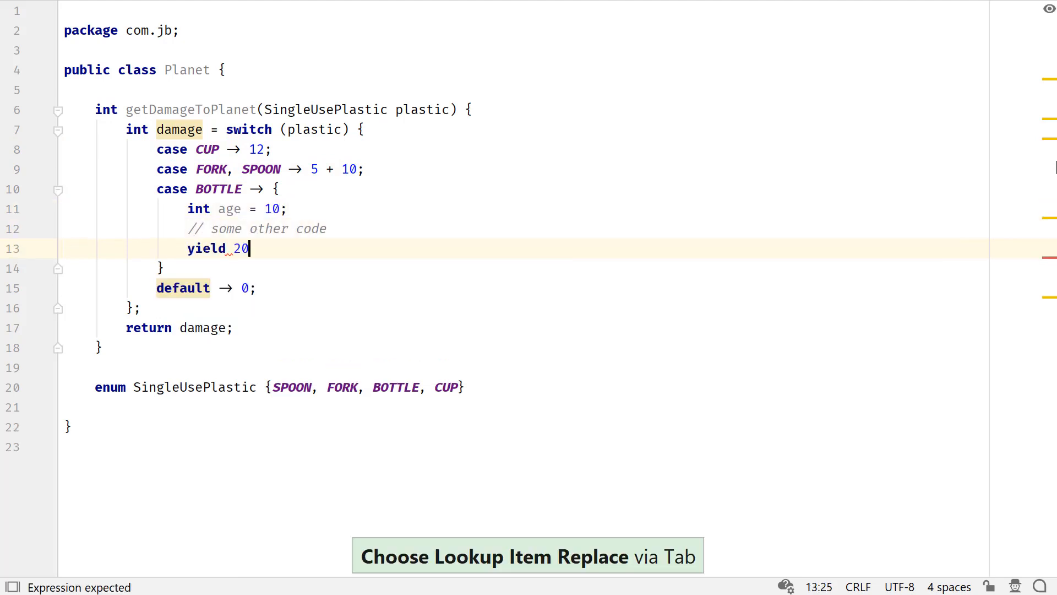
pyautogui.write('throw new RuntimeException(')
pyautogui.write(';')
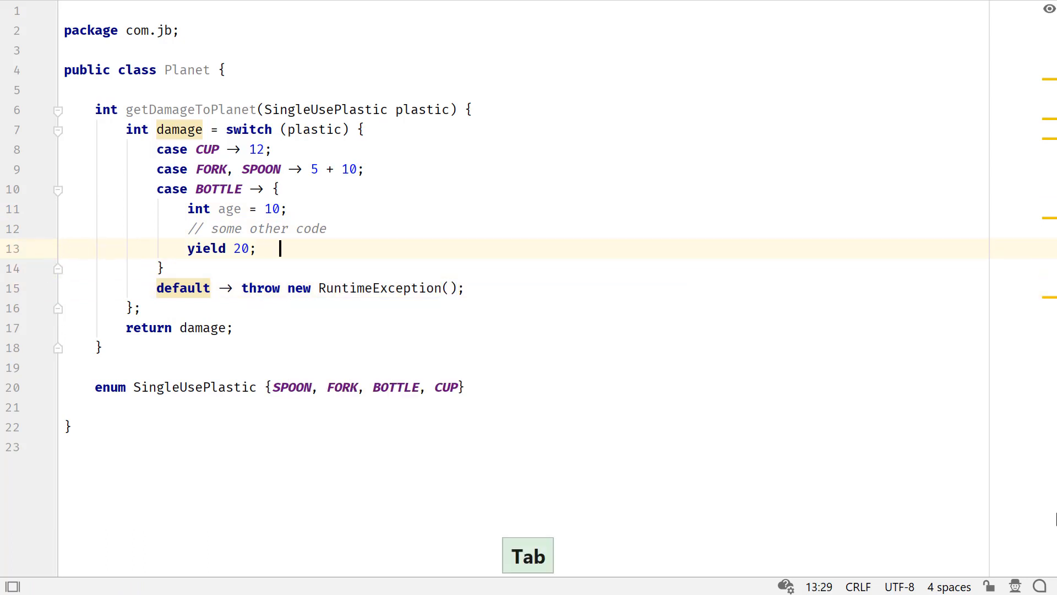
pyautogui.write('// yield statement is u')
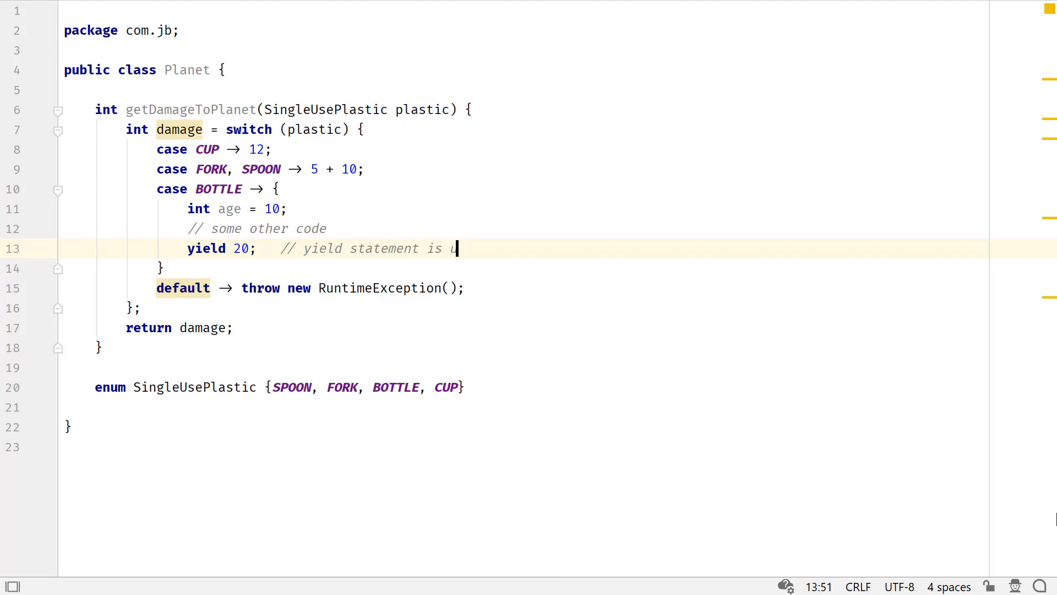
pyautogui.write('sed to return value from a')
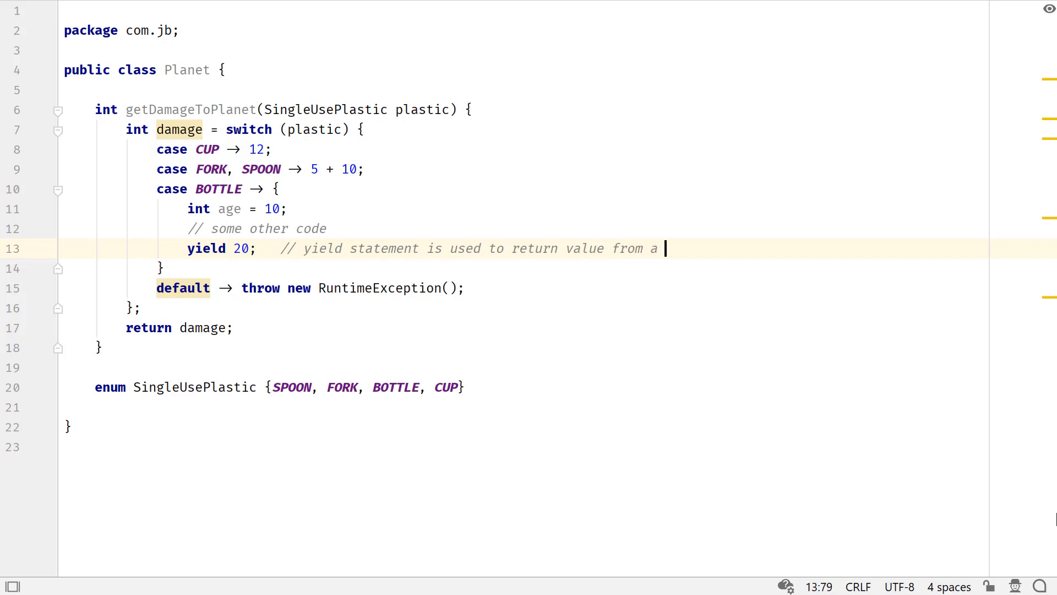
pyautogui.write('block in Java 13')
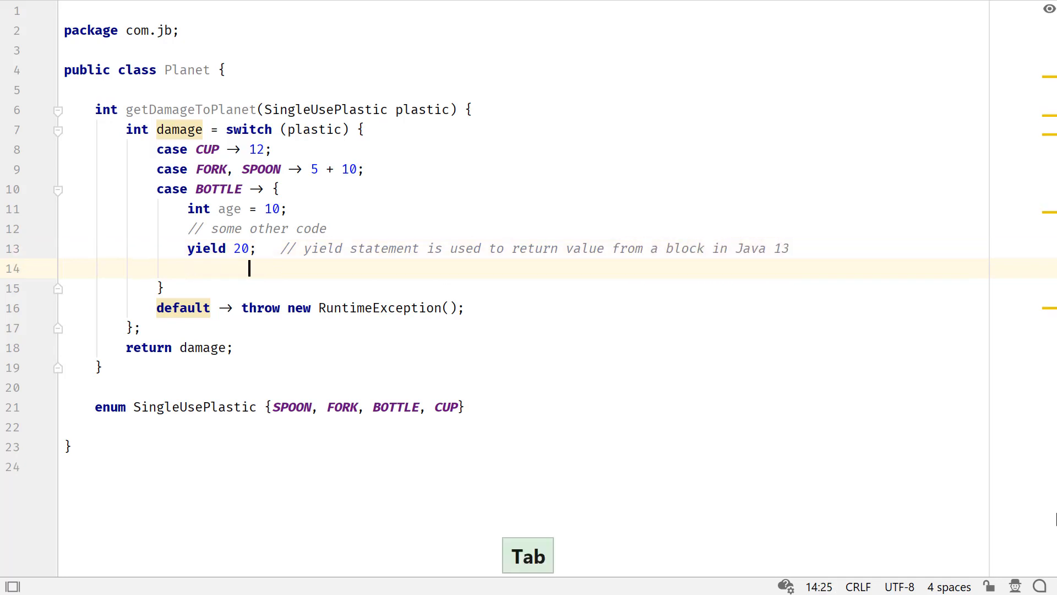
# Add a comment noting that the break statement returned values in Java 12.
pyautogui.write('// break state')
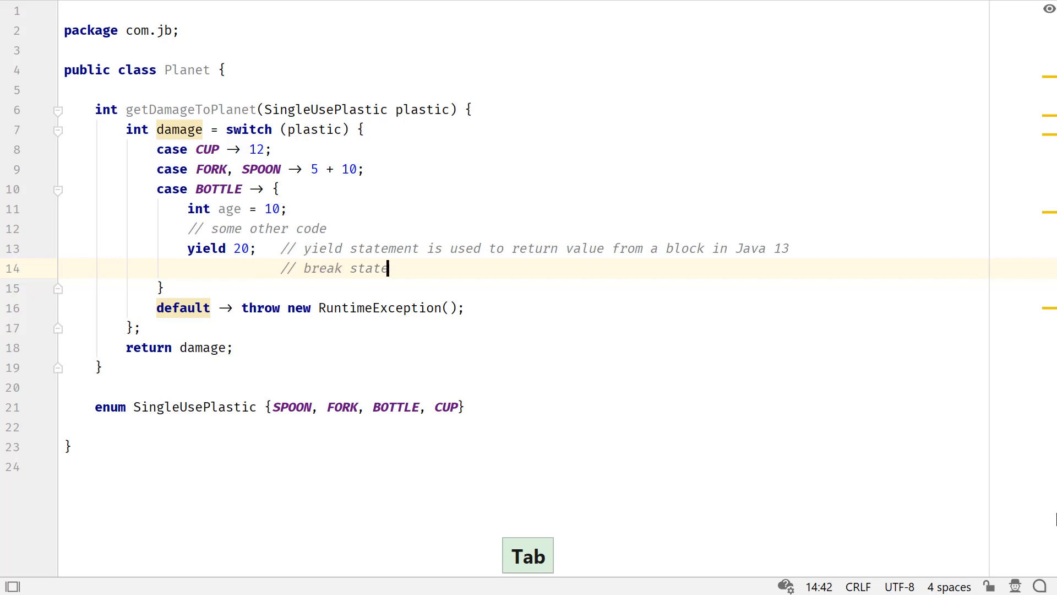
pyautogui.write('ment was used to')
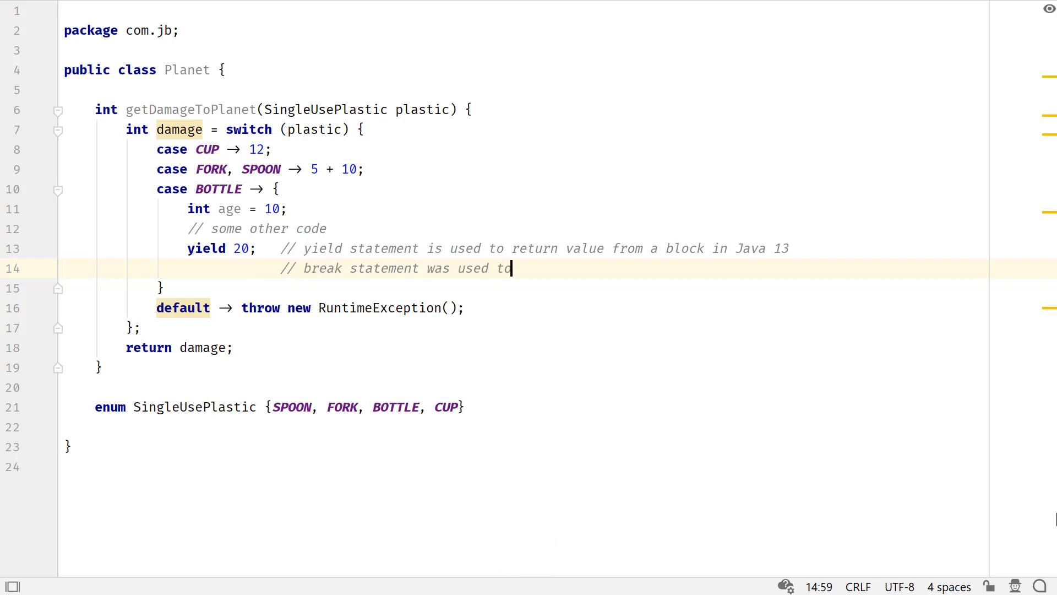
pyautogui.write('return value')
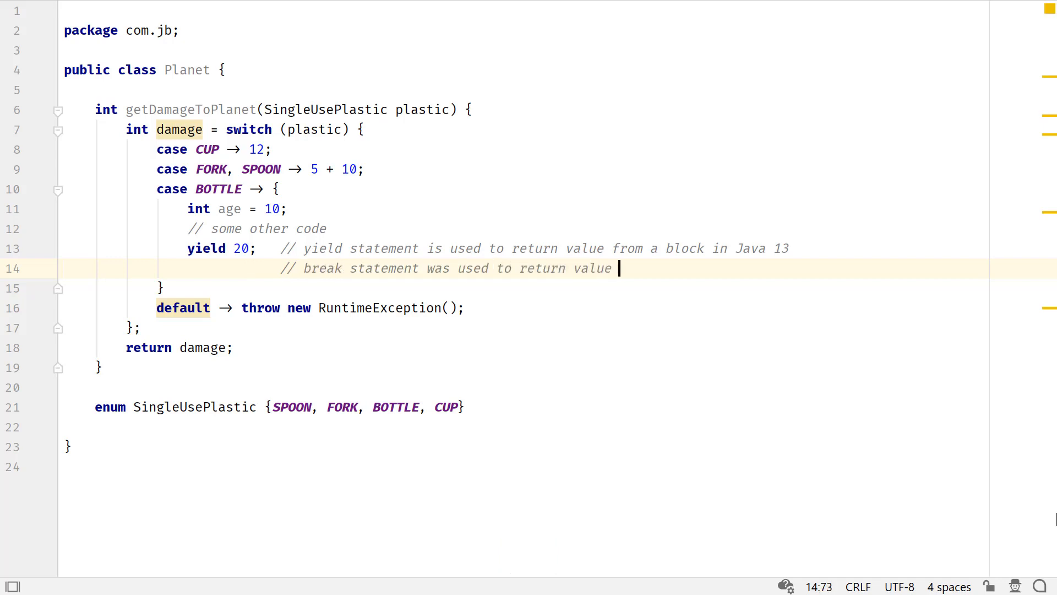
pyautogui.write('in Java 12')
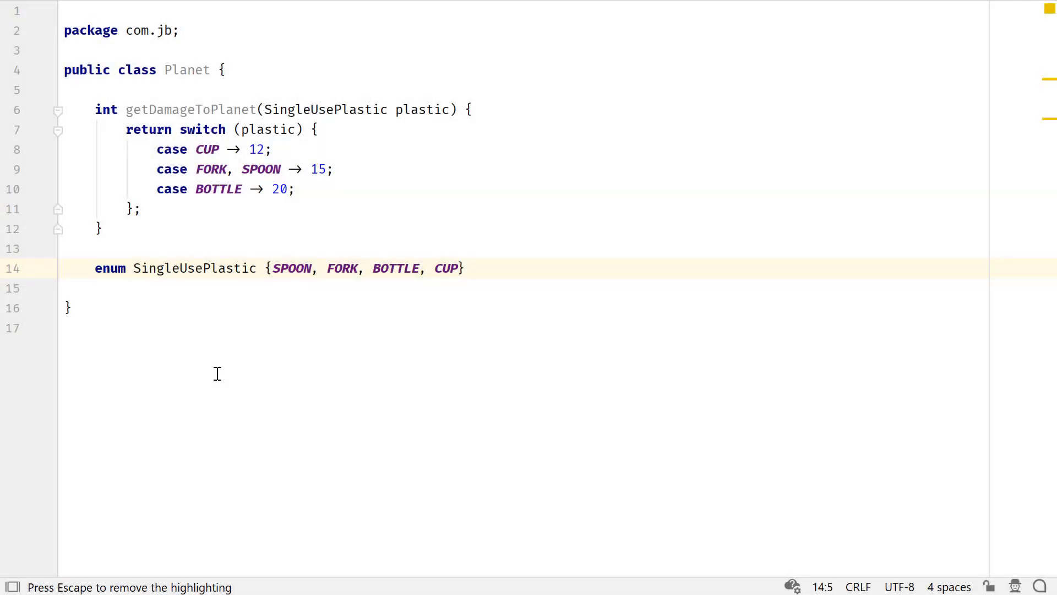
# Return the plastic switch with default -> 200, and write getYears with a "PAPER" -> 1 case and a default branch.
pyautogui.doubleClick(110, 267)
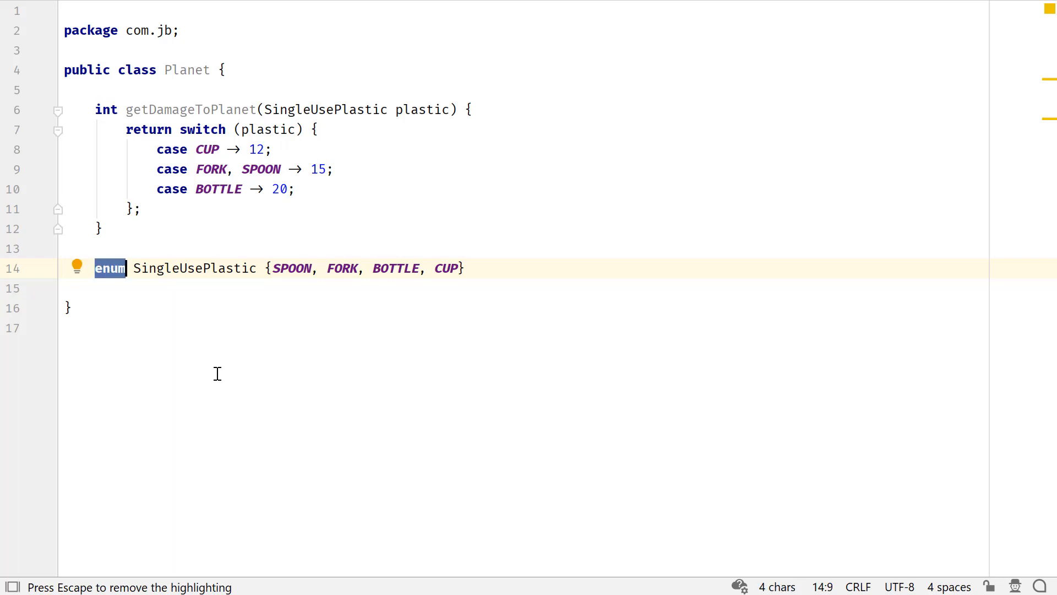
pyautogui.doubleClick(395, 268)
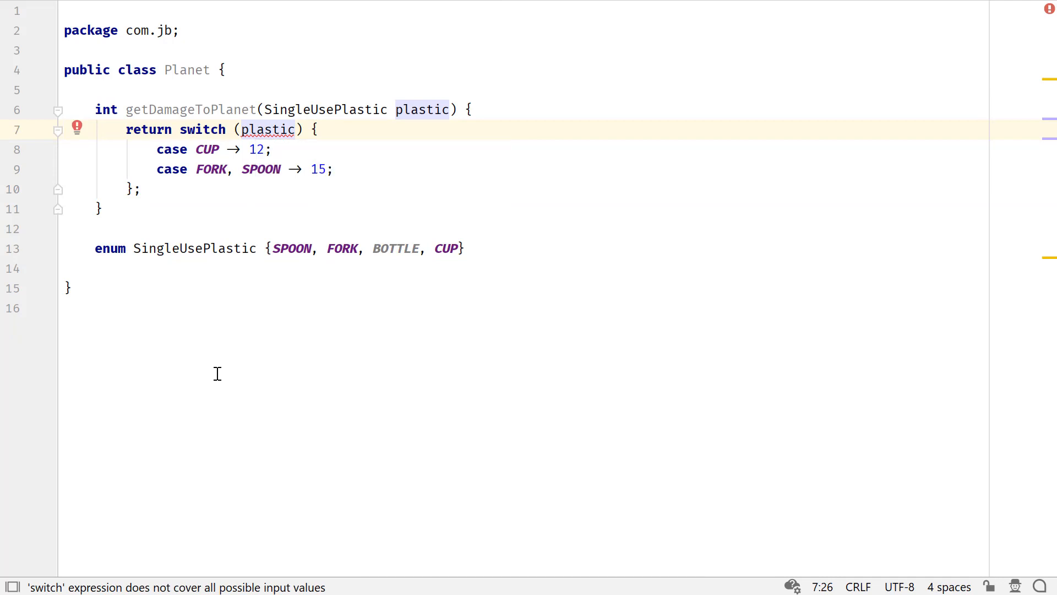
pyautogui.write('default -> 200;')
pyautogui.write('case "PLASTIC" -> 10;')
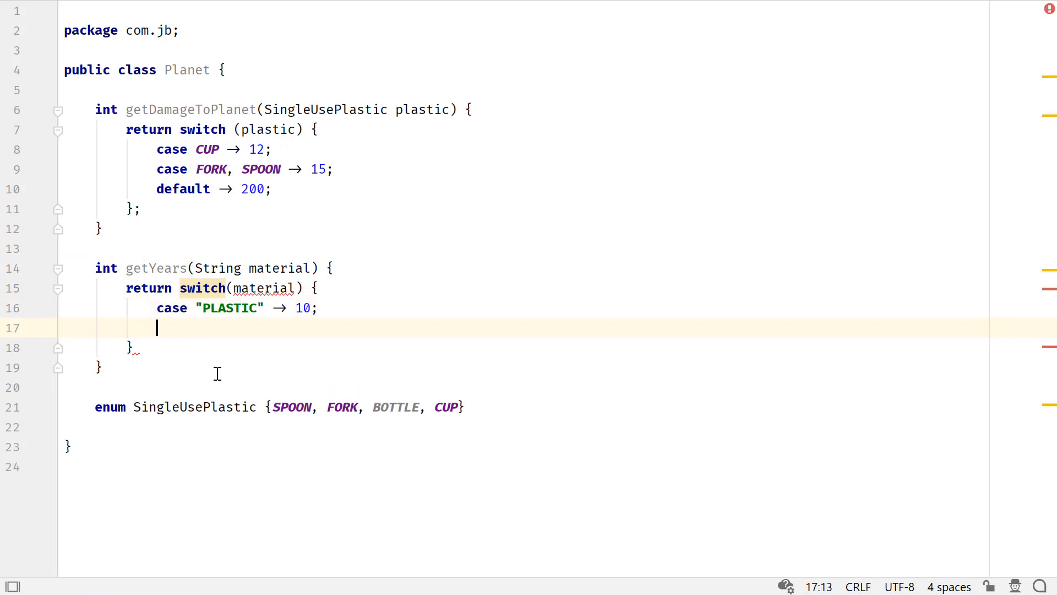
pyautogui.write('case "PAPER" -> 1;')
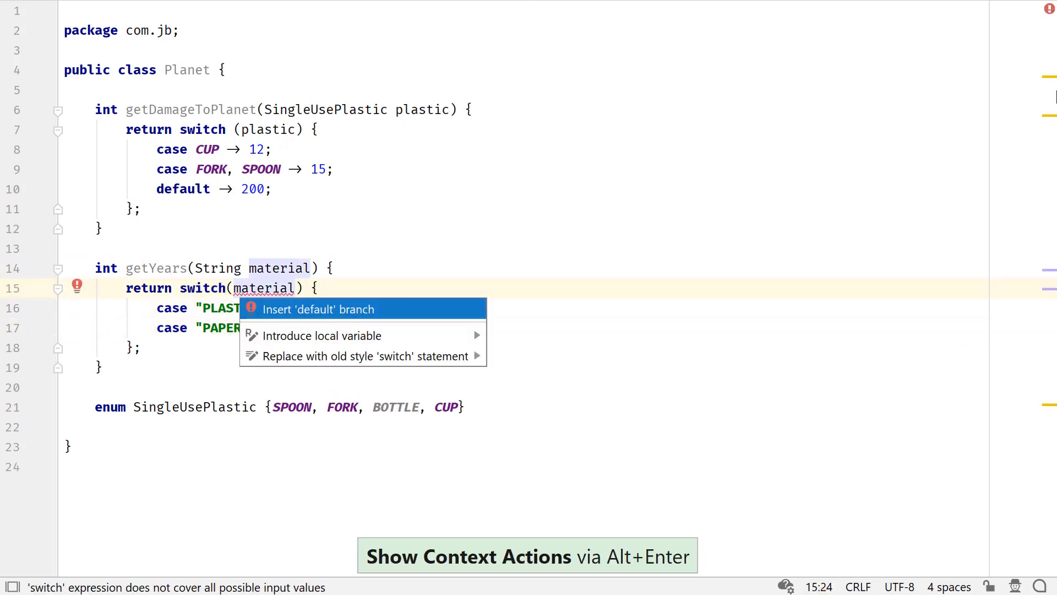
pyautogui.click(318, 309)
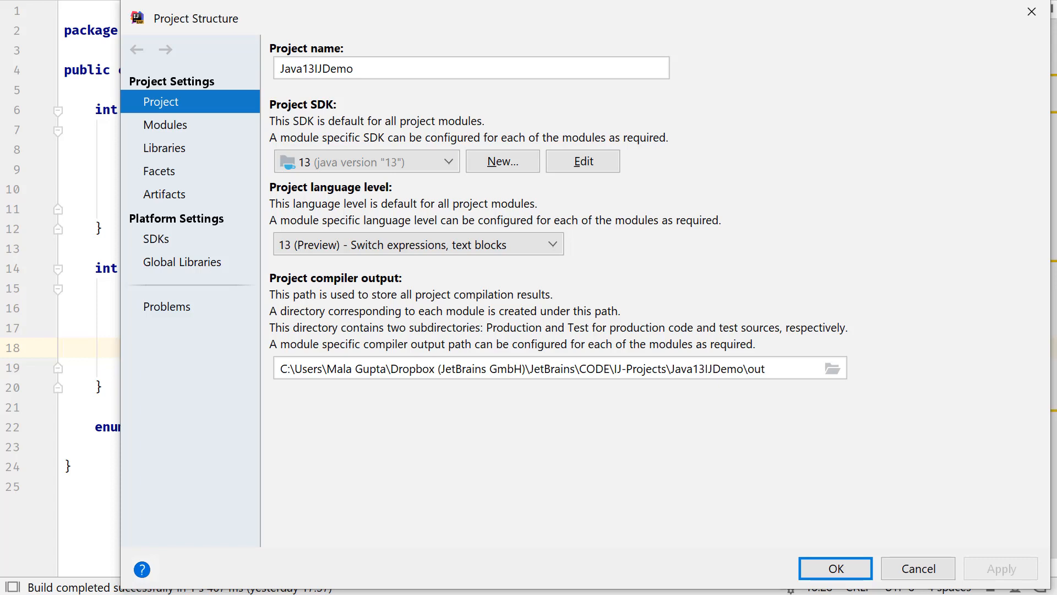
pyautogui.moveTo(556, 112)
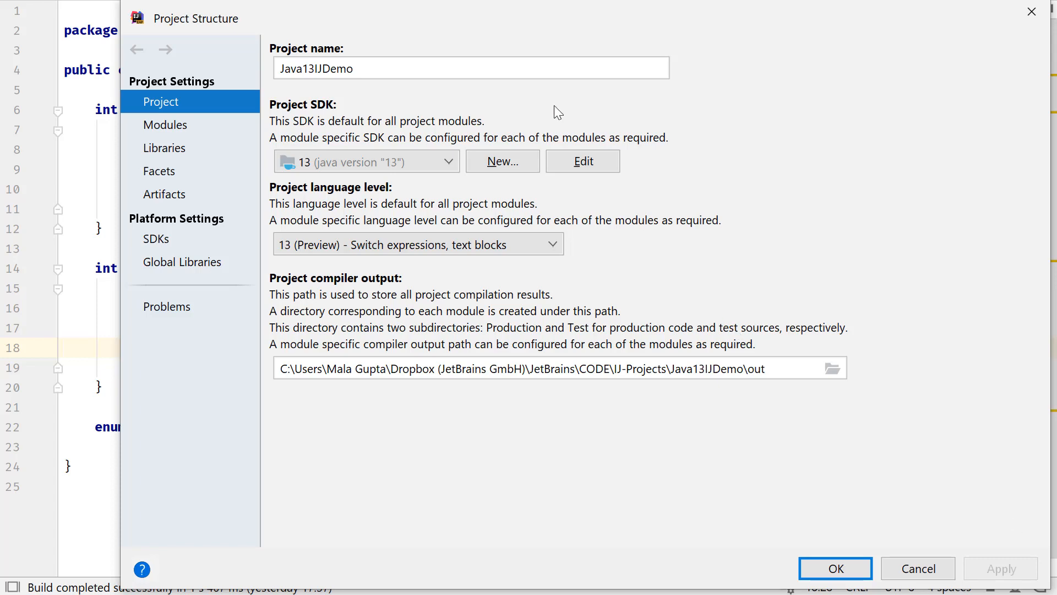
# Confirm Java 13 as the project SDK and 13 (Preview) as the language level.
pyautogui.click(366, 160)
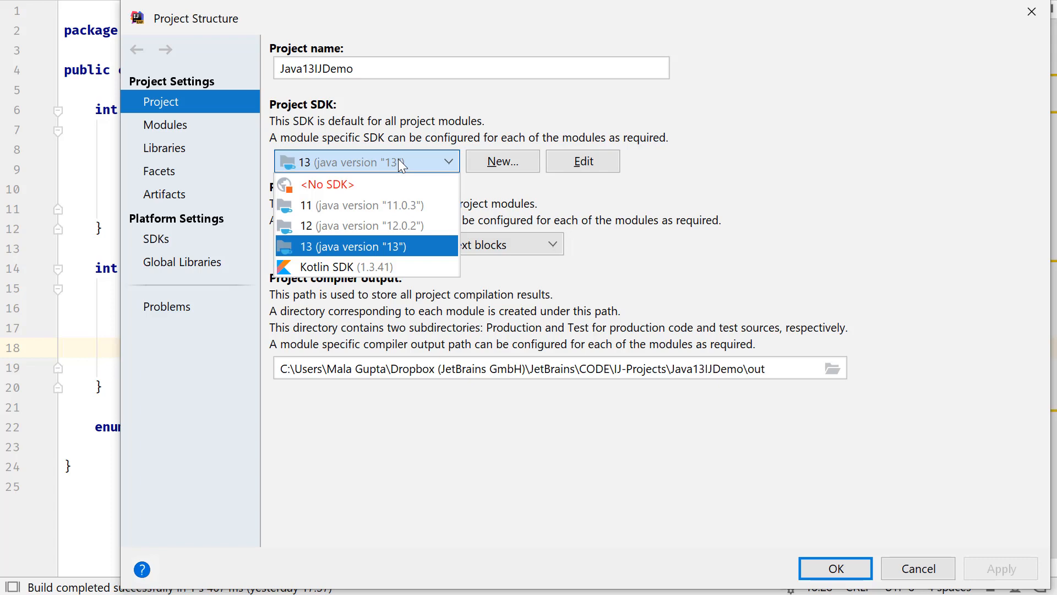
pyautogui.click(350, 246)
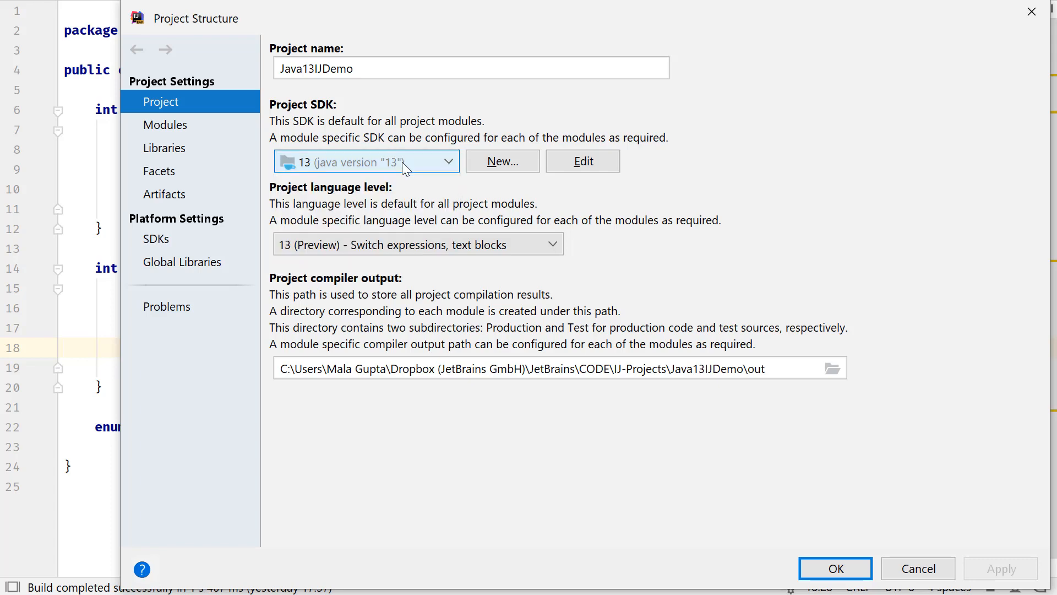
pyautogui.click(416, 243)
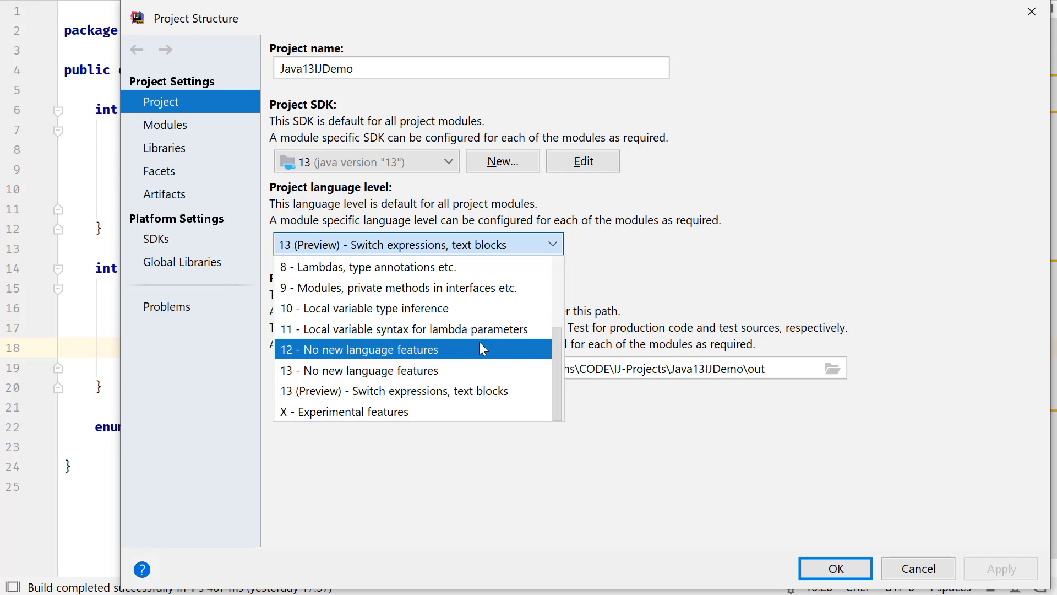
pyautogui.click(165, 125)
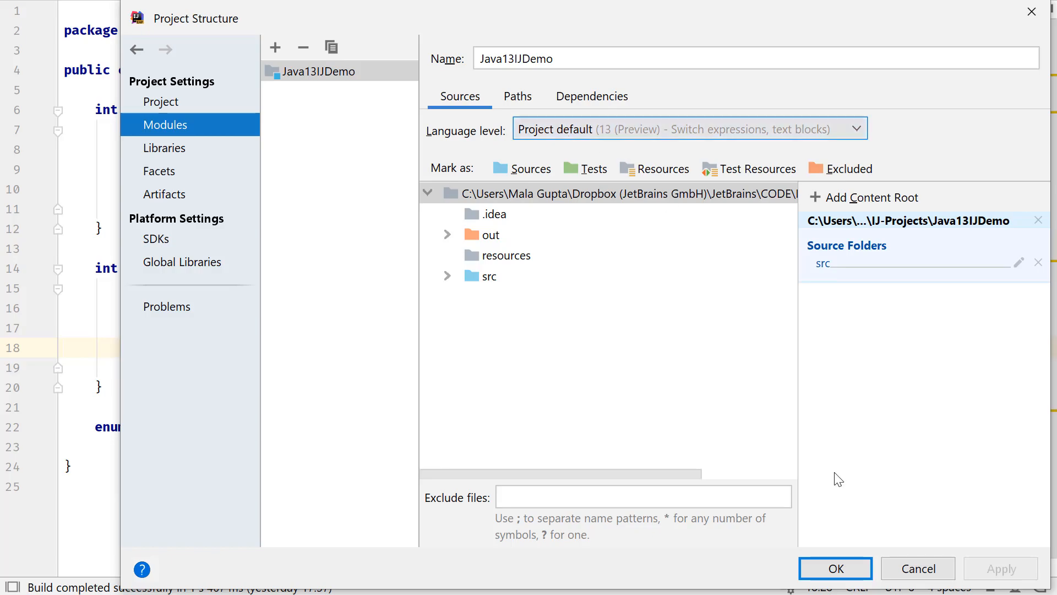
pyautogui.click(835, 568)
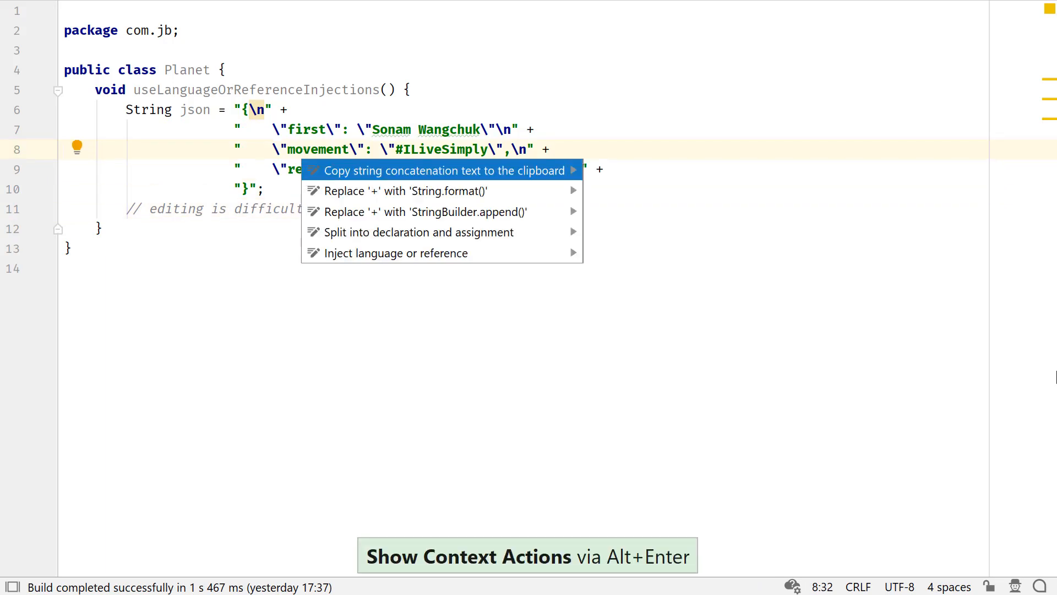
pyautogui.moveTo(426, 211)
pyautogui.write('jso')
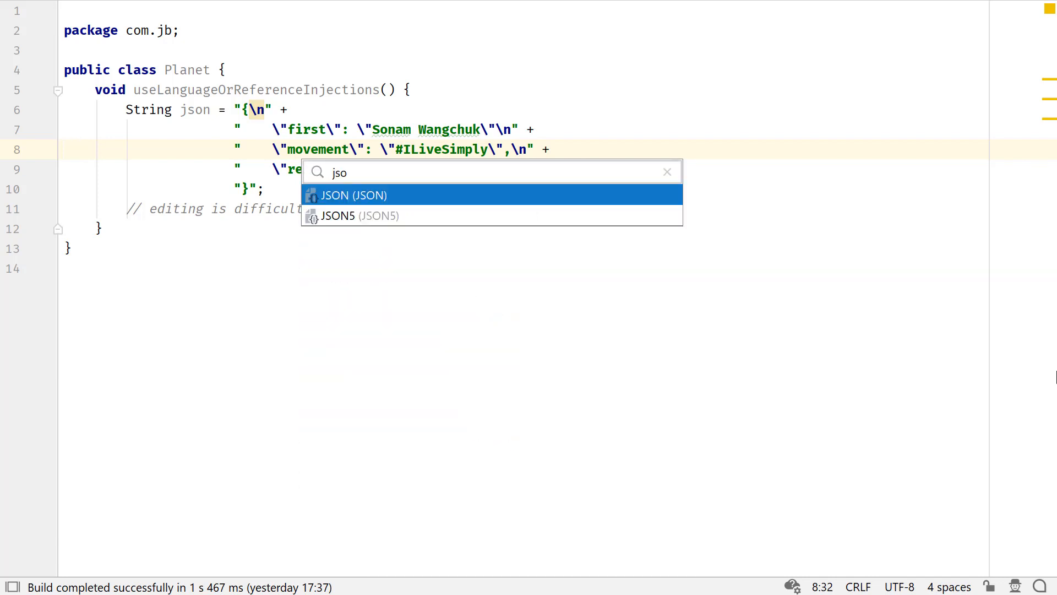
# Inject JSON into the json string and rename the keys to firstname and movementname in the fragment editor.
pyautogui.click(354, 195)
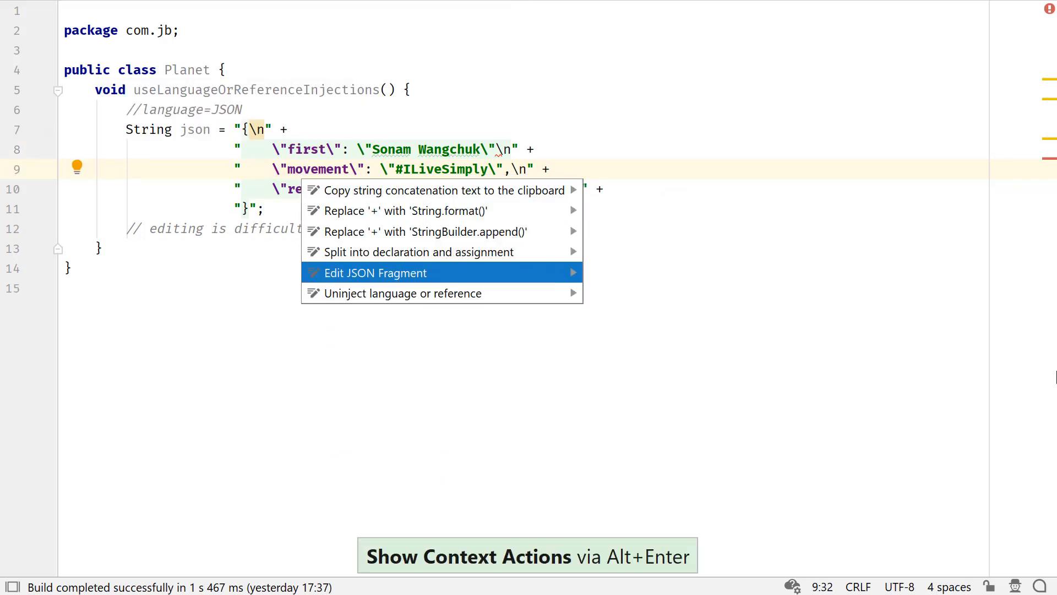
pyautogui.click(376, 272)
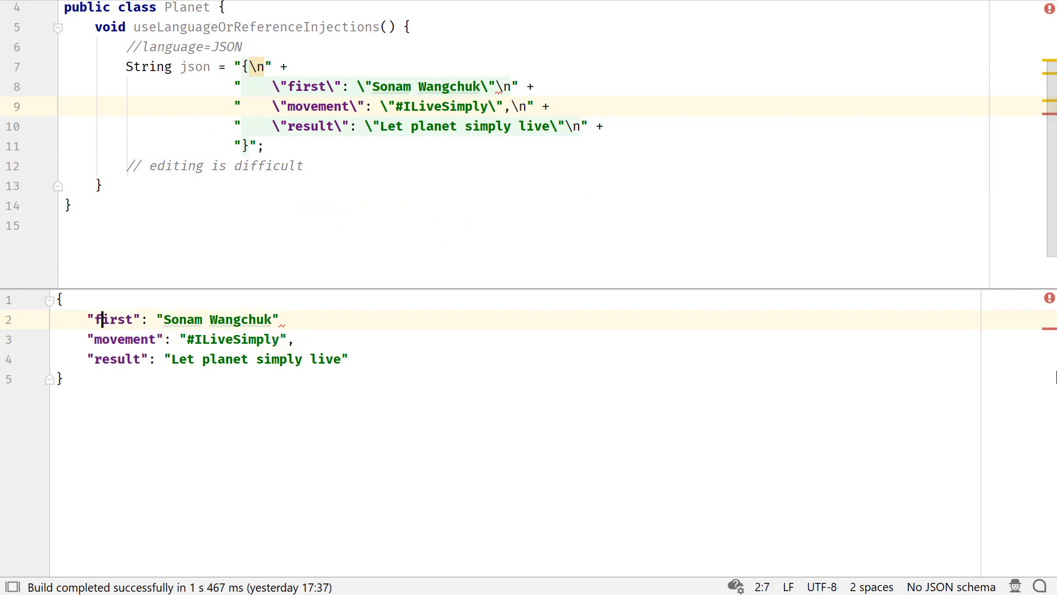
pyautogui.write('name')
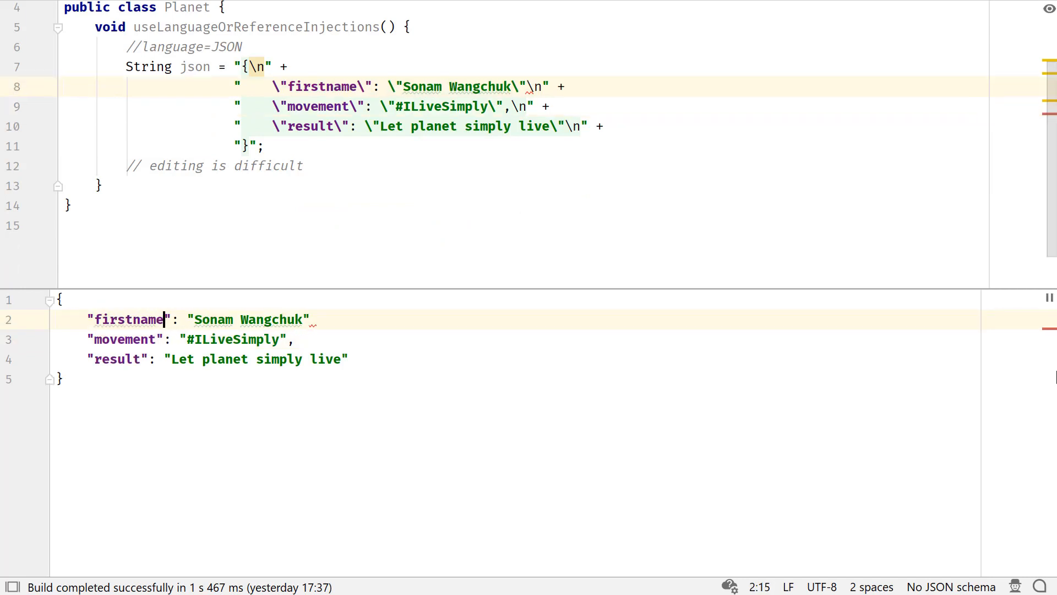
pyautogui.write('name')
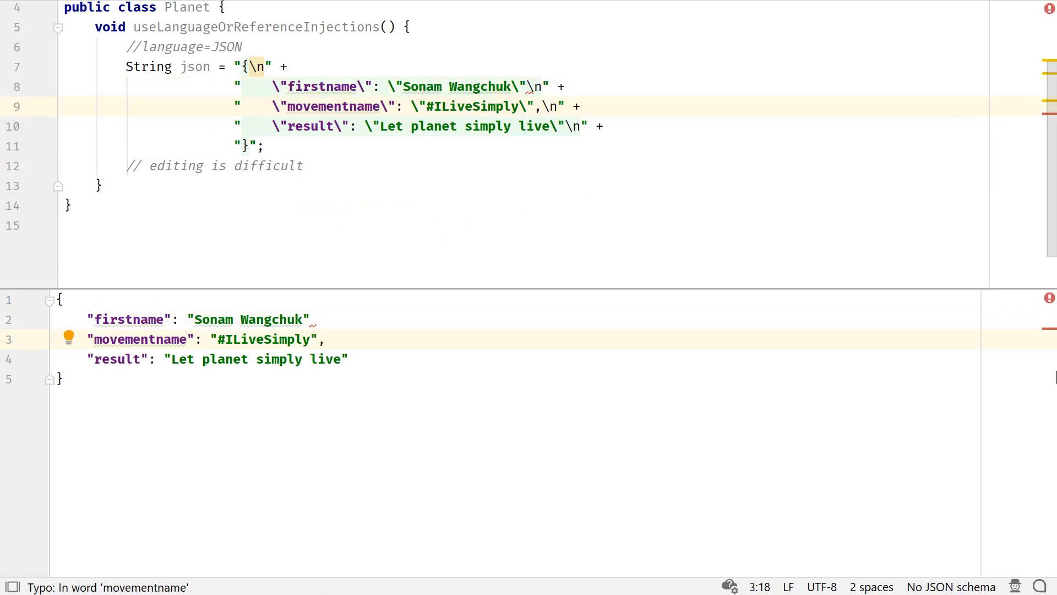